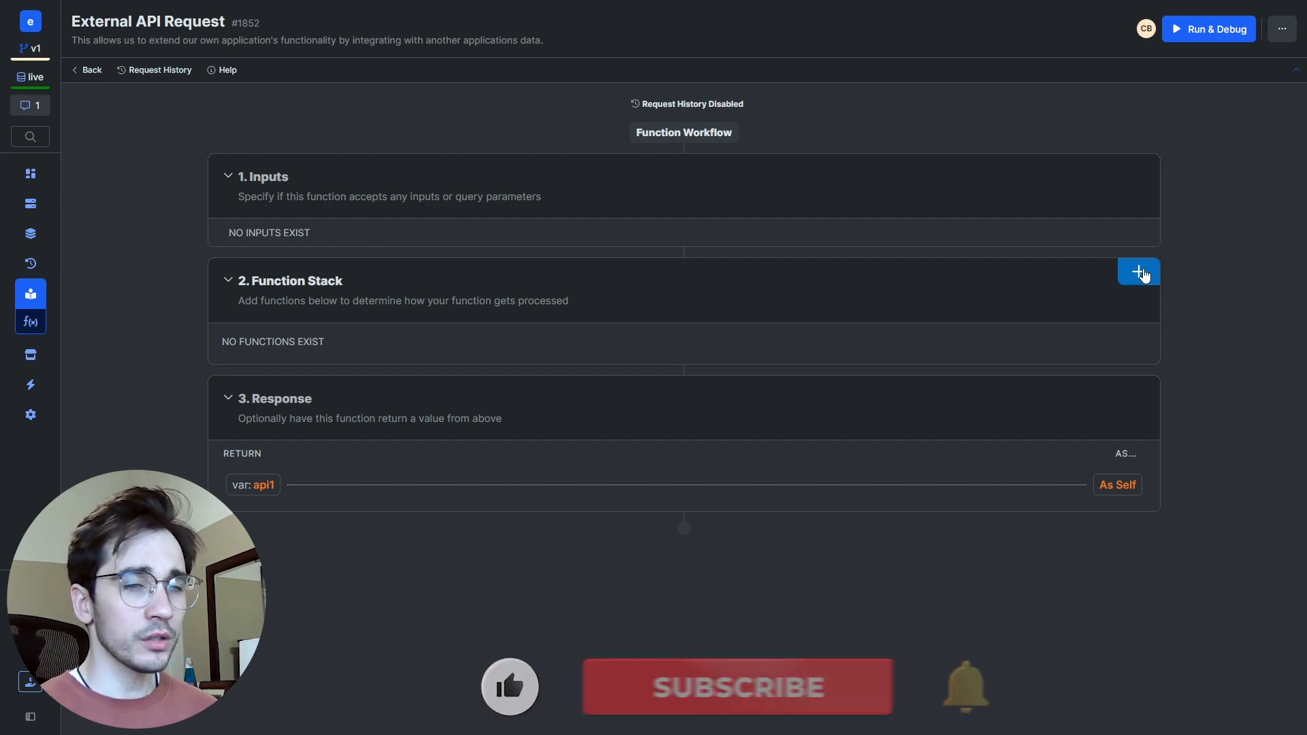
Step: Add an External API Request step found by searching 'exter' in Add Function
{"action": "left_click", "coordinate": [1138, 272]}
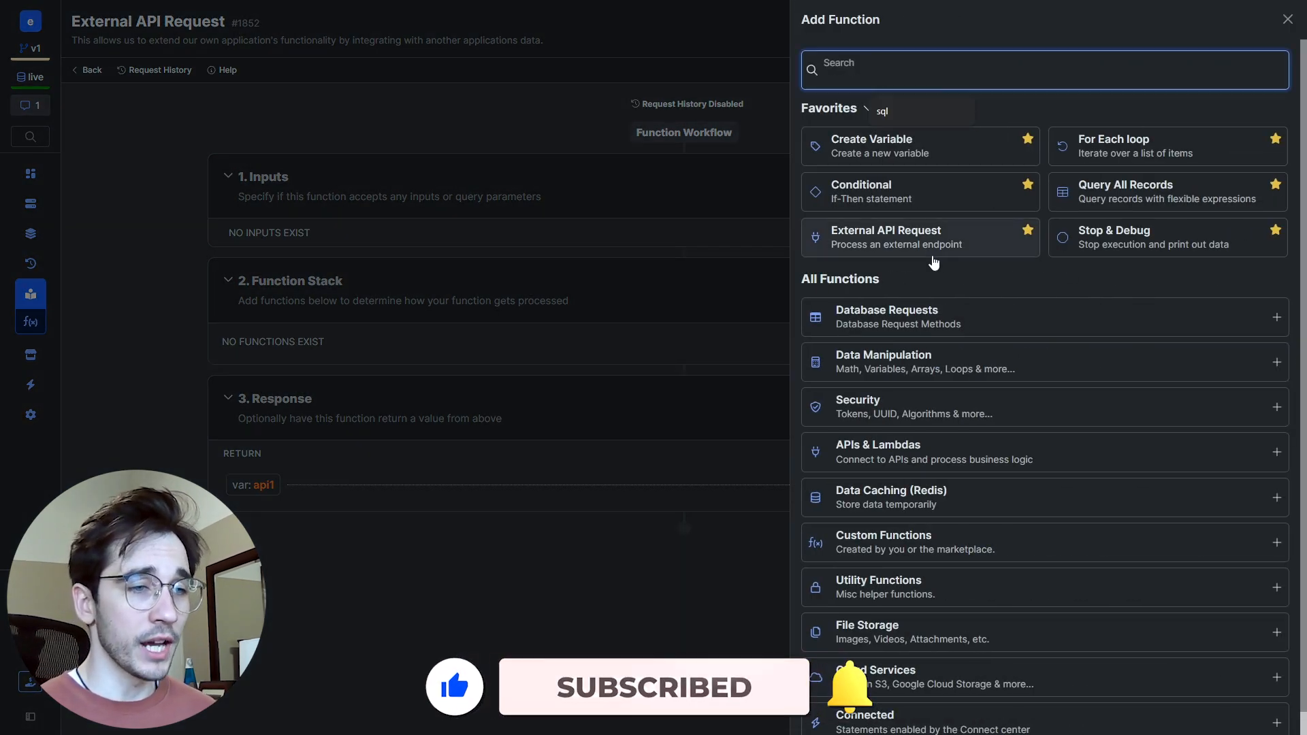
{"action": "mouse_move", "coordinate": [878, 245]}
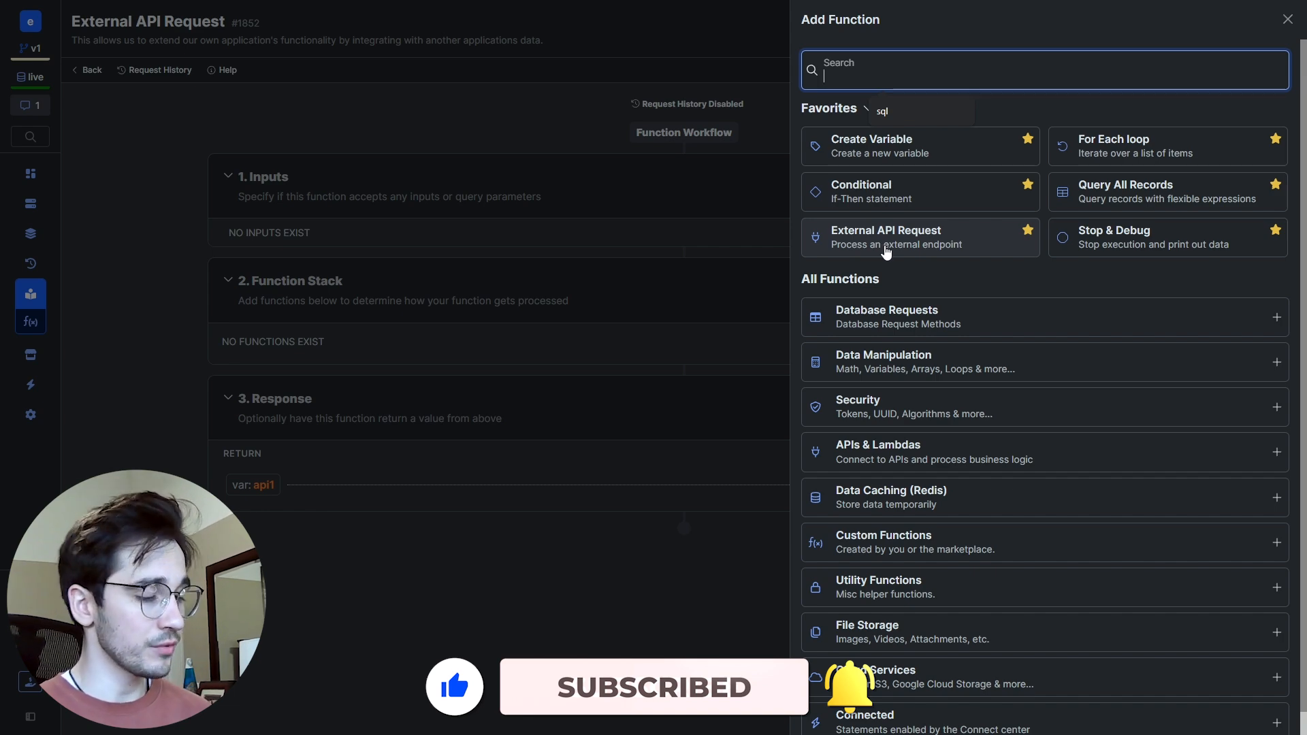
{"action": "type", "text": "exter"}
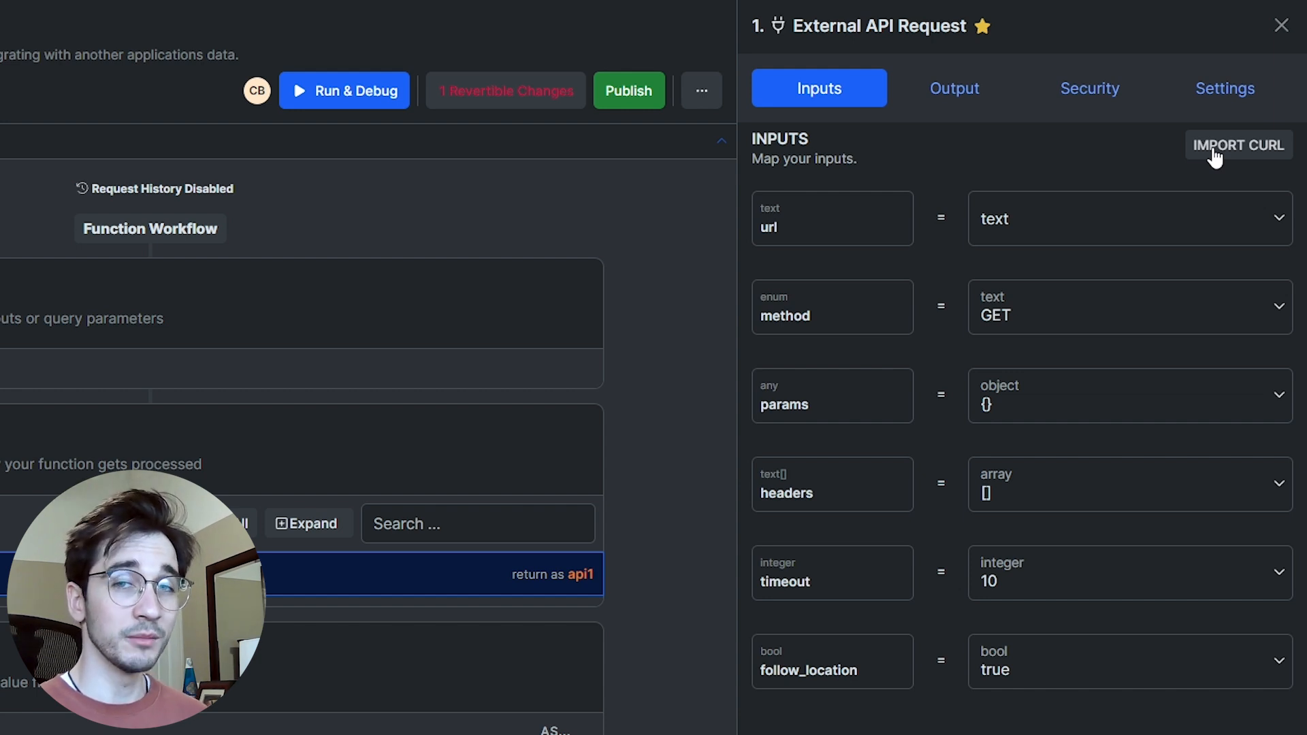
{"action": "mouse_move", "coordinate": [868, 173]}
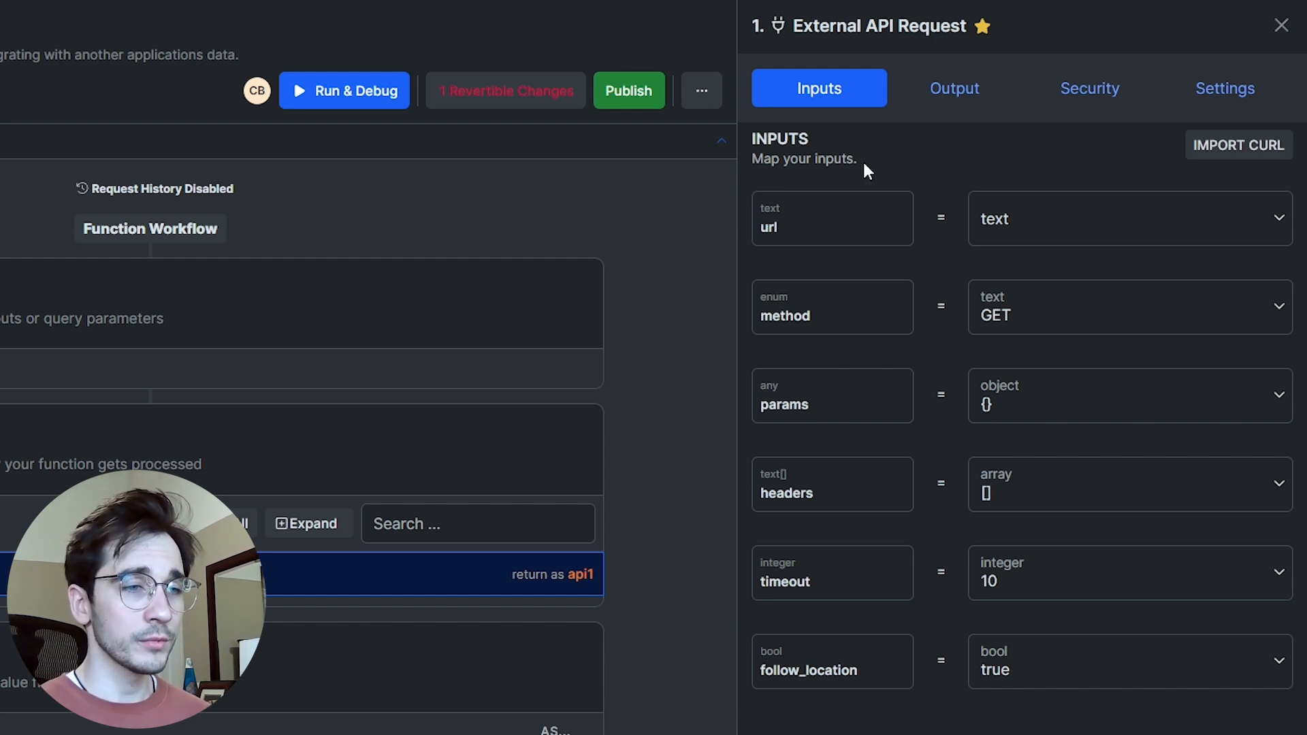
{"action": "mouse_move", "coordinate": [933, 158]}
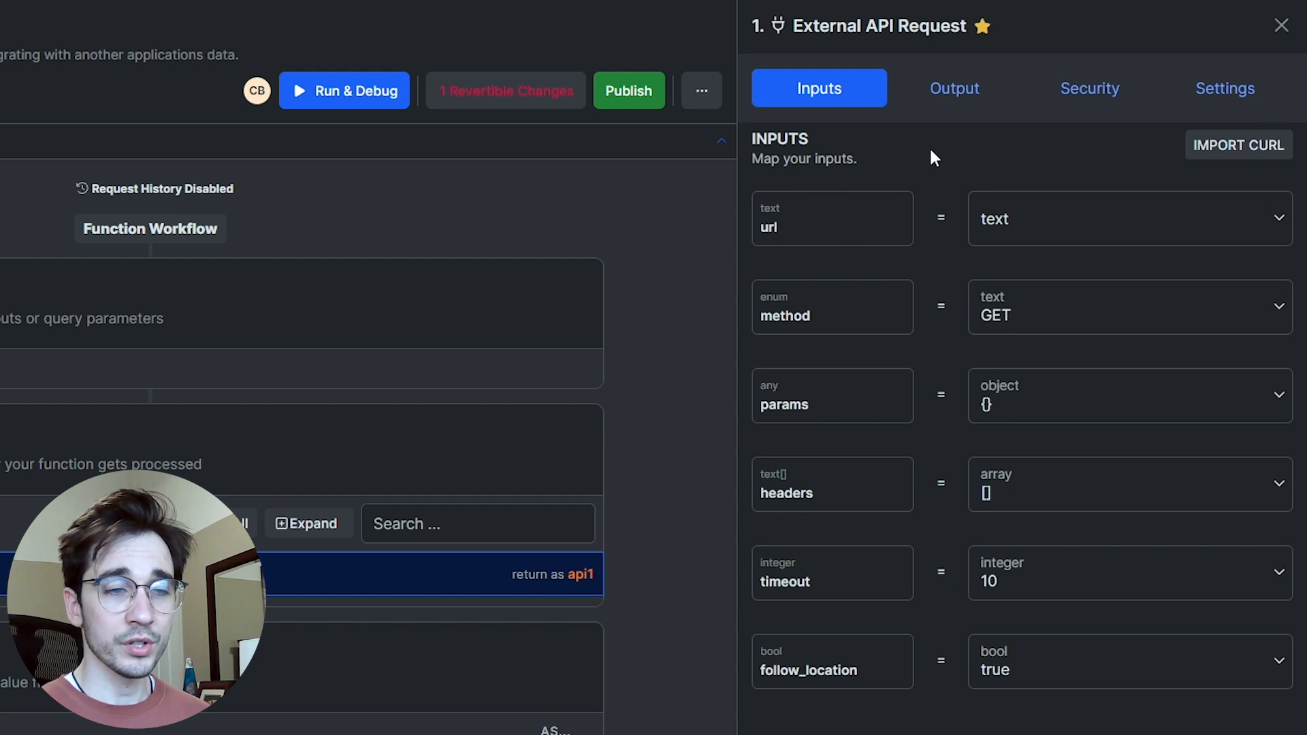
{"action": "left_click", "coordinate": [1125, 314]}
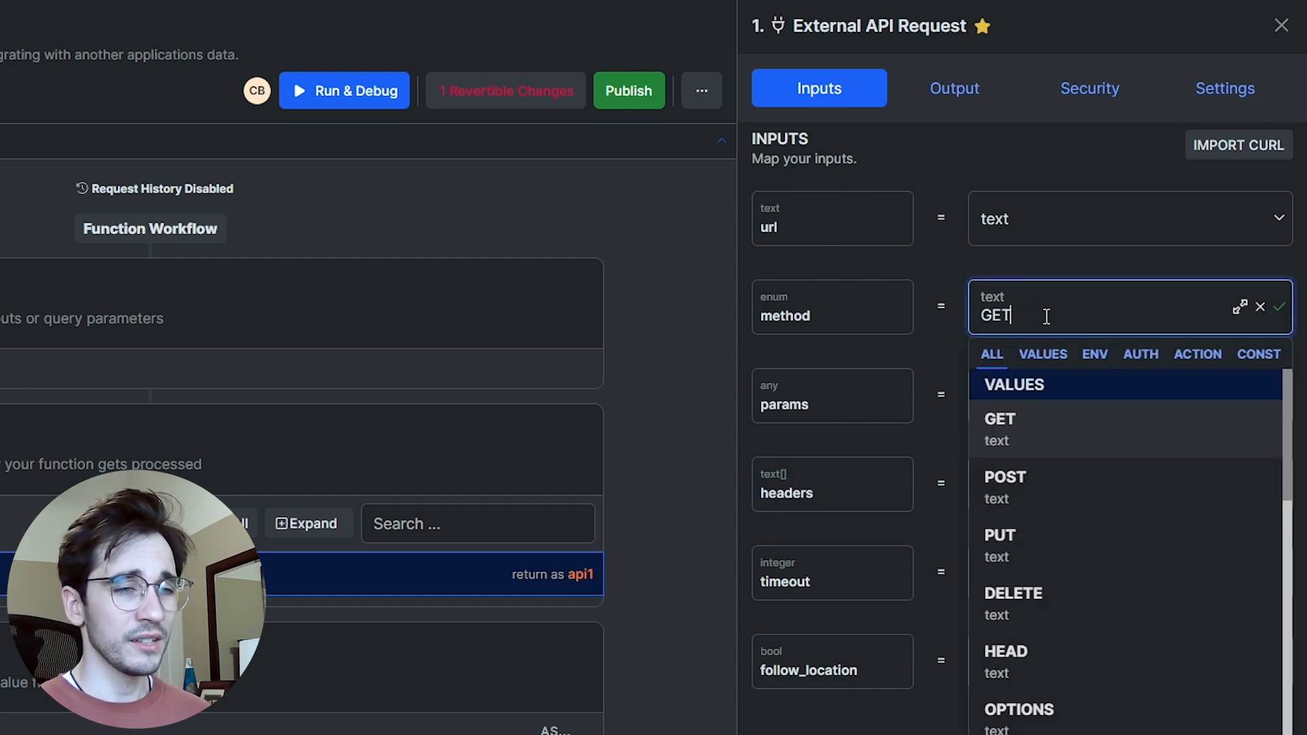
{"action": "mouse_move", "coordinate": [1058, 492]}
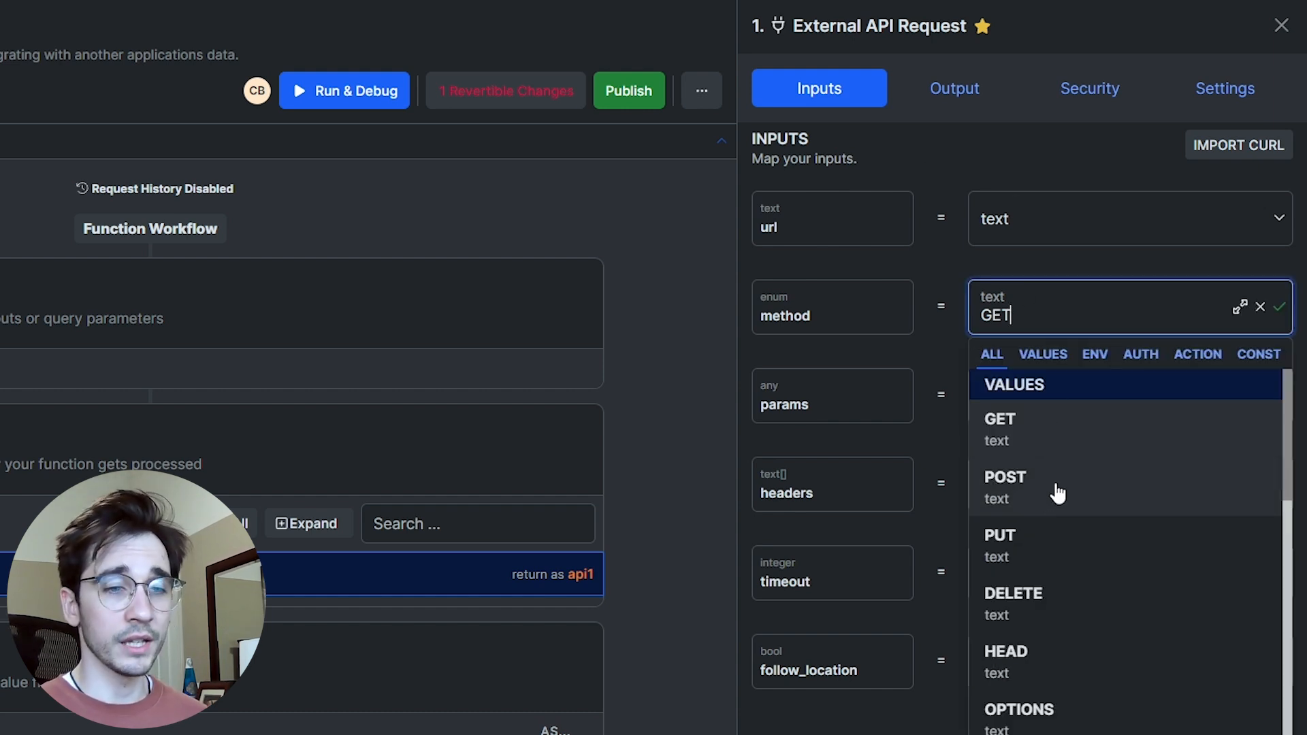
{"action": "mouse_move", "coordinate": [1072, 621]}
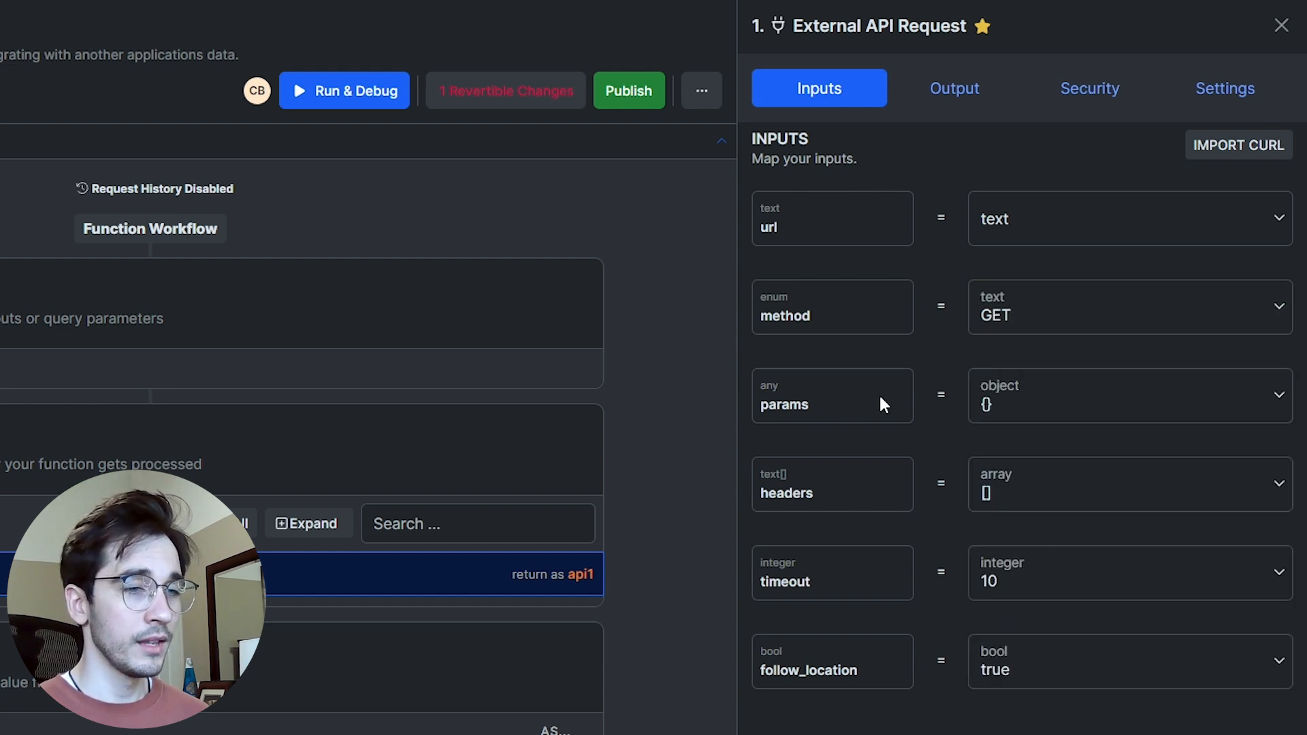
{"action": "mouse_move", "coordinate": [887, 355]}
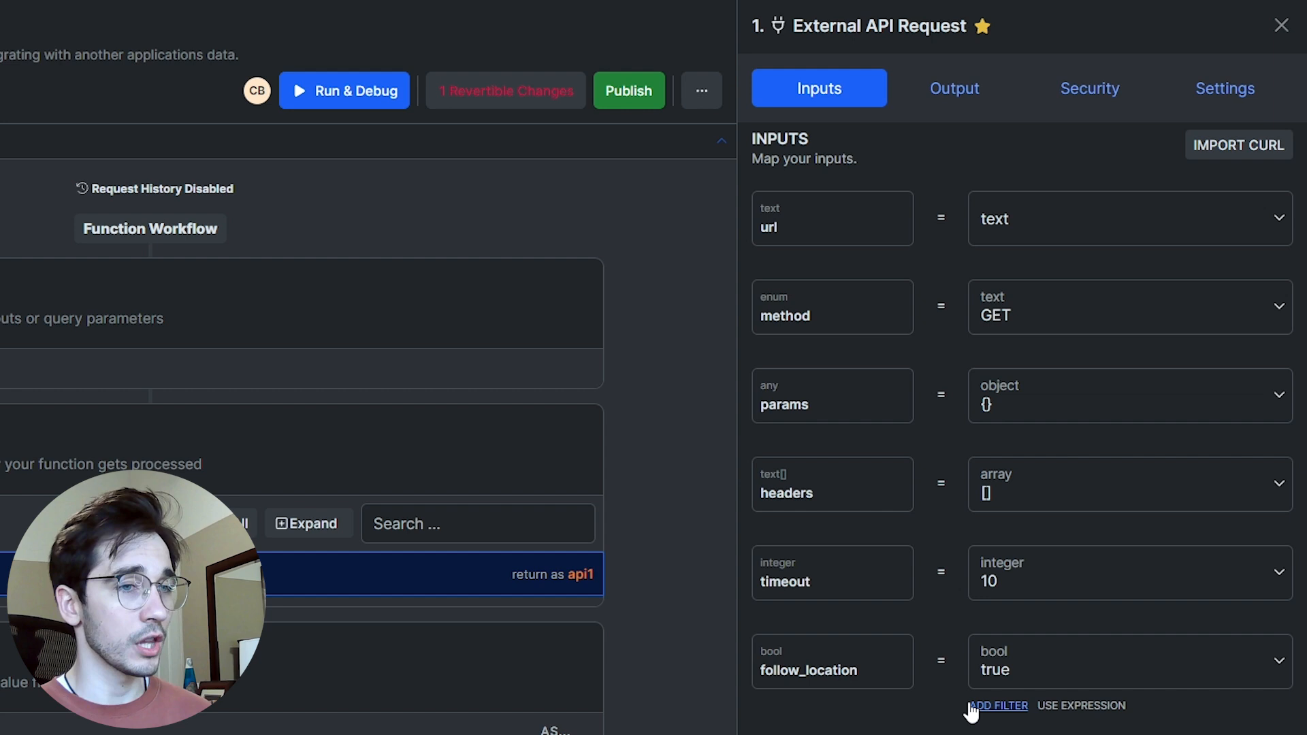
Step: Check the output variable 'api1', then view host and peer verification security settings
{"action": "left_click", "coordinate": [953, 88]}
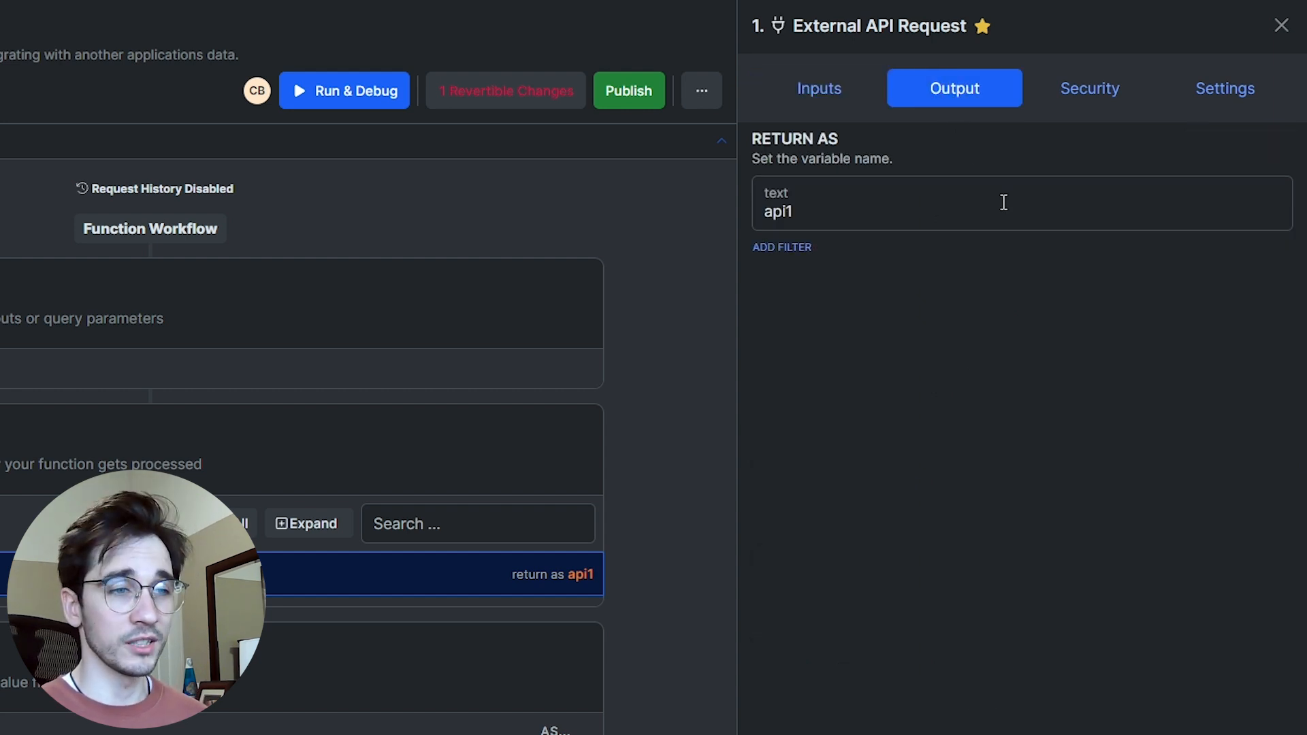
{"action": "left_click", "coordinate": [1089, 87]}
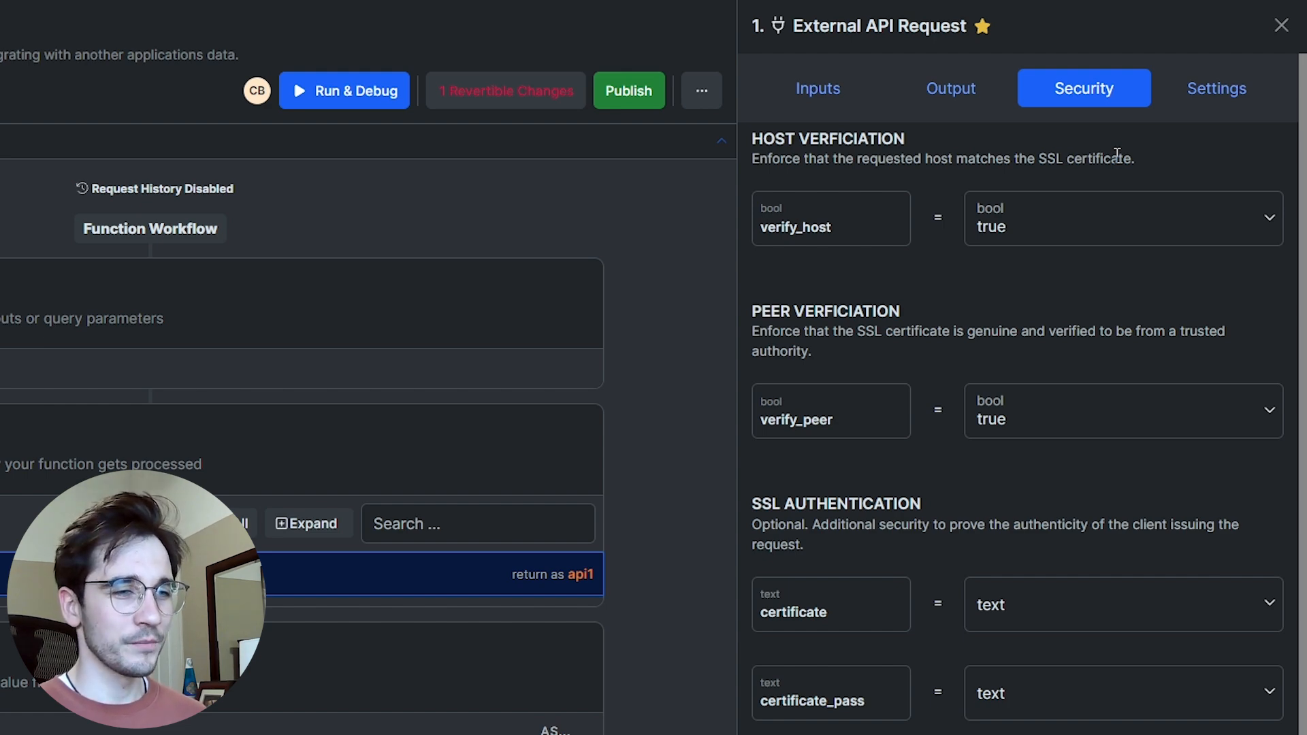
Step: Scroll past the SSL and CA certificate fields to the empty description settings
{"action": "scroll", "scroll_direction": "down", "scroll_amount": 3}
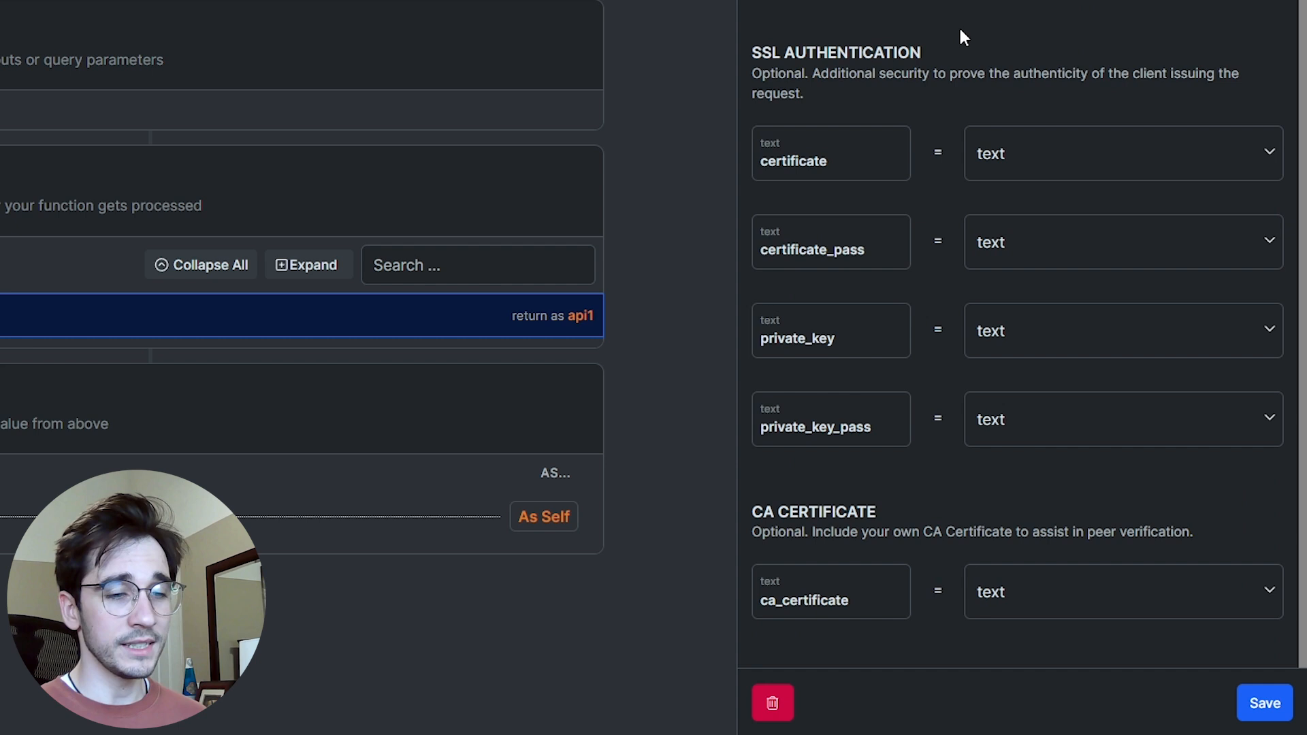
{"action": "mouse_move", "coordinate": [811, 500]}
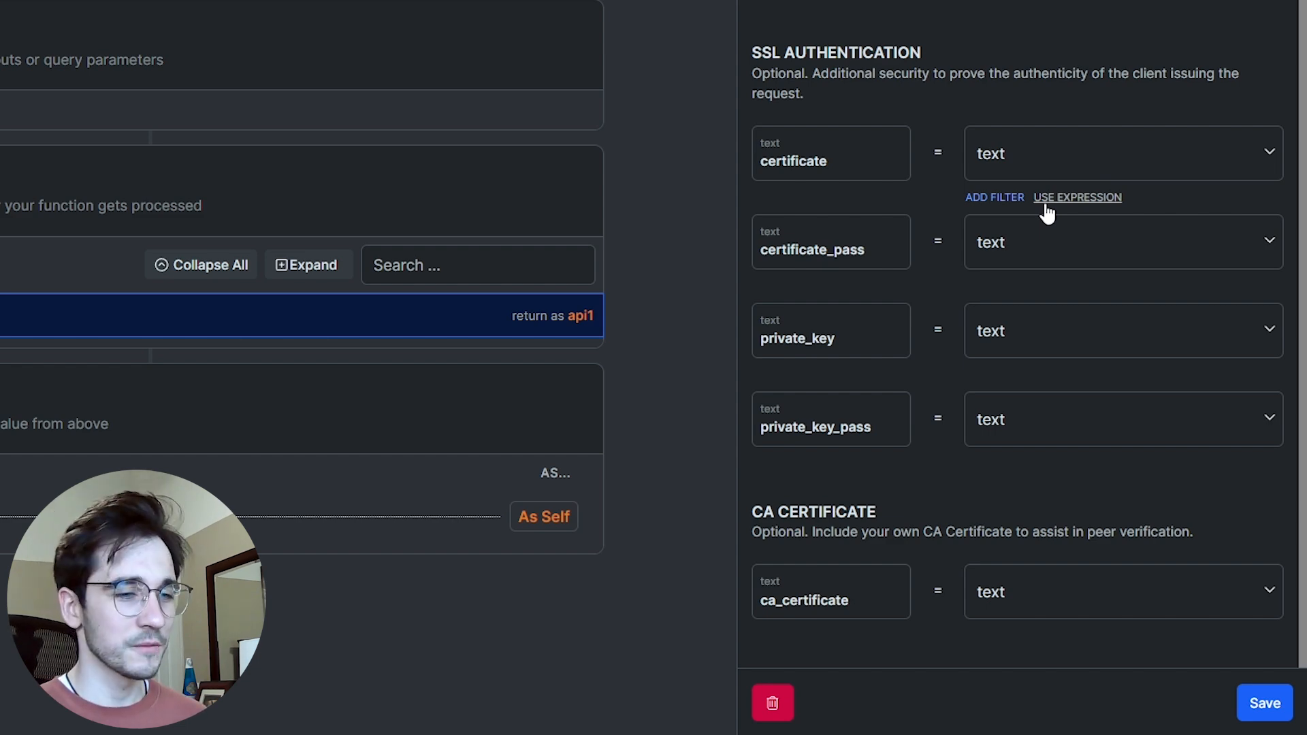
{"action": "left_click", "coordinate": [1206, 95]}
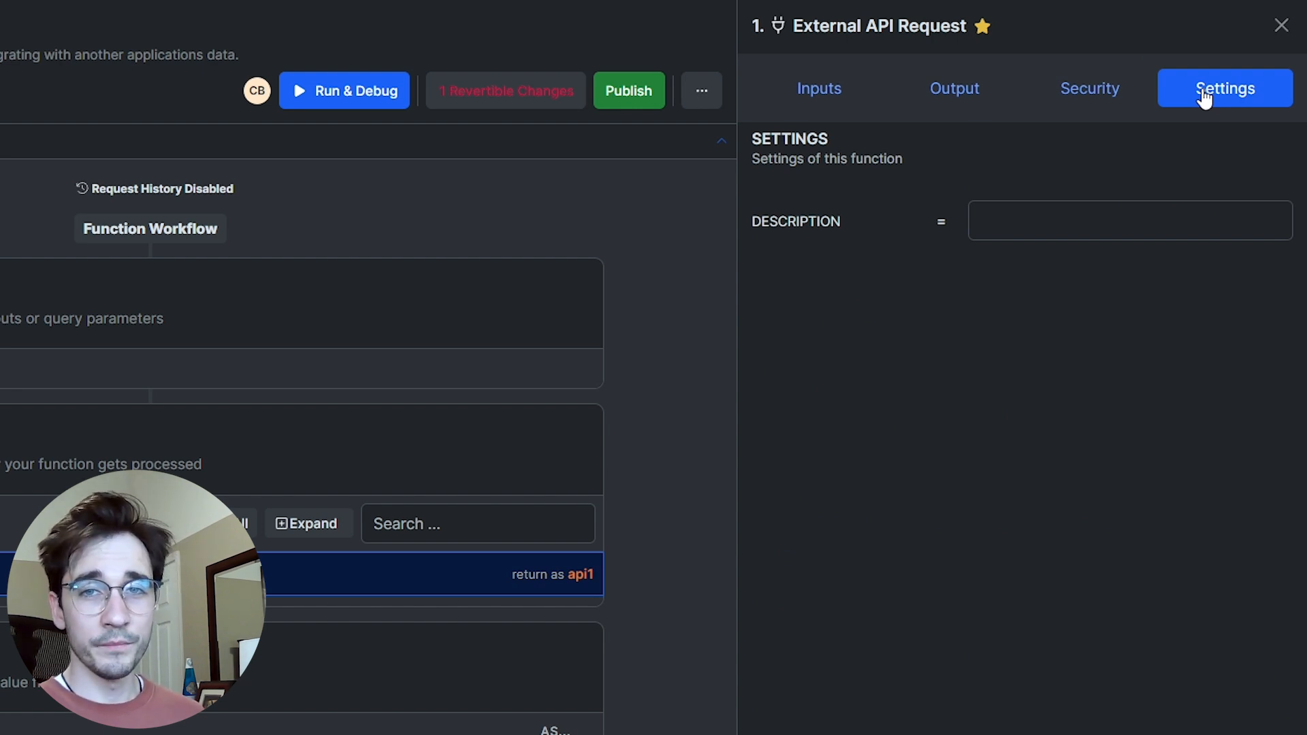
{"action": "mouse_move", "coordinate": [818, 99]}
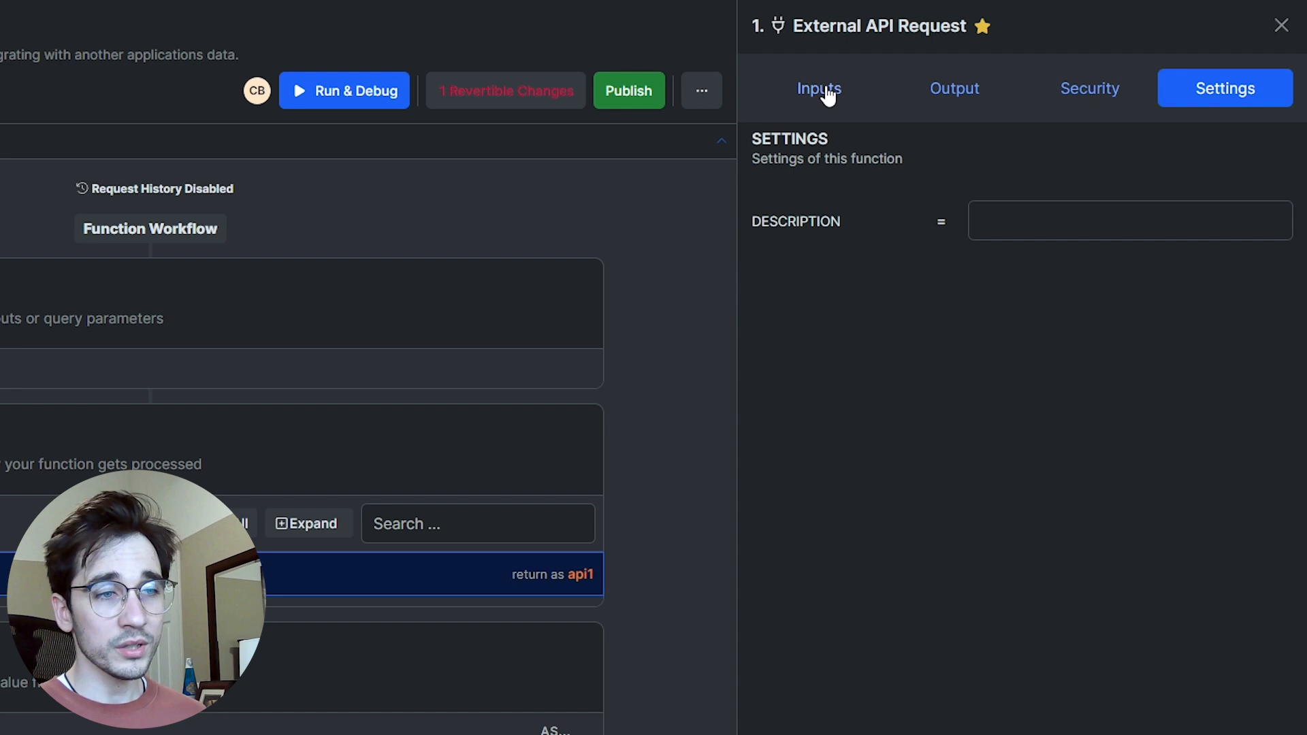
Step: Return to the External API Request's Inputs tab
{"action": "left_click", "coordinate": [818, 87]}
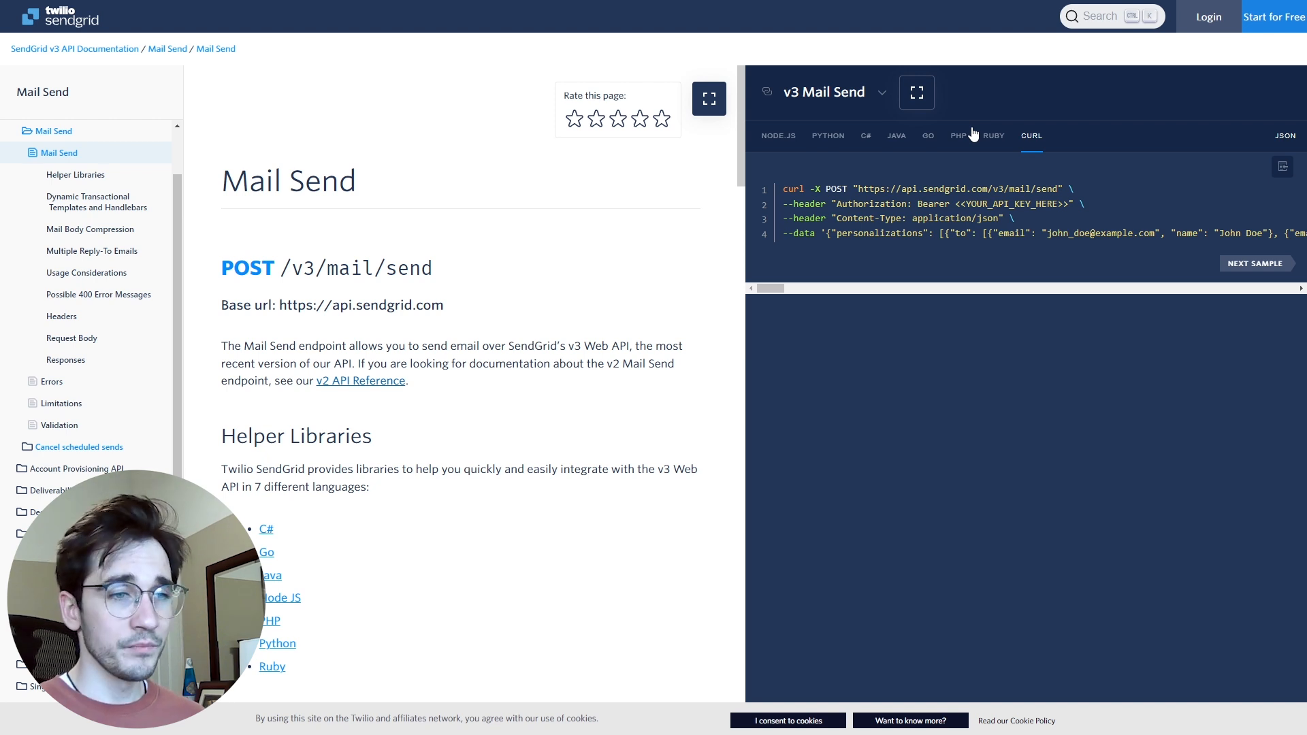
{"action": "mouse_move", "coordinate": [896, 273]}
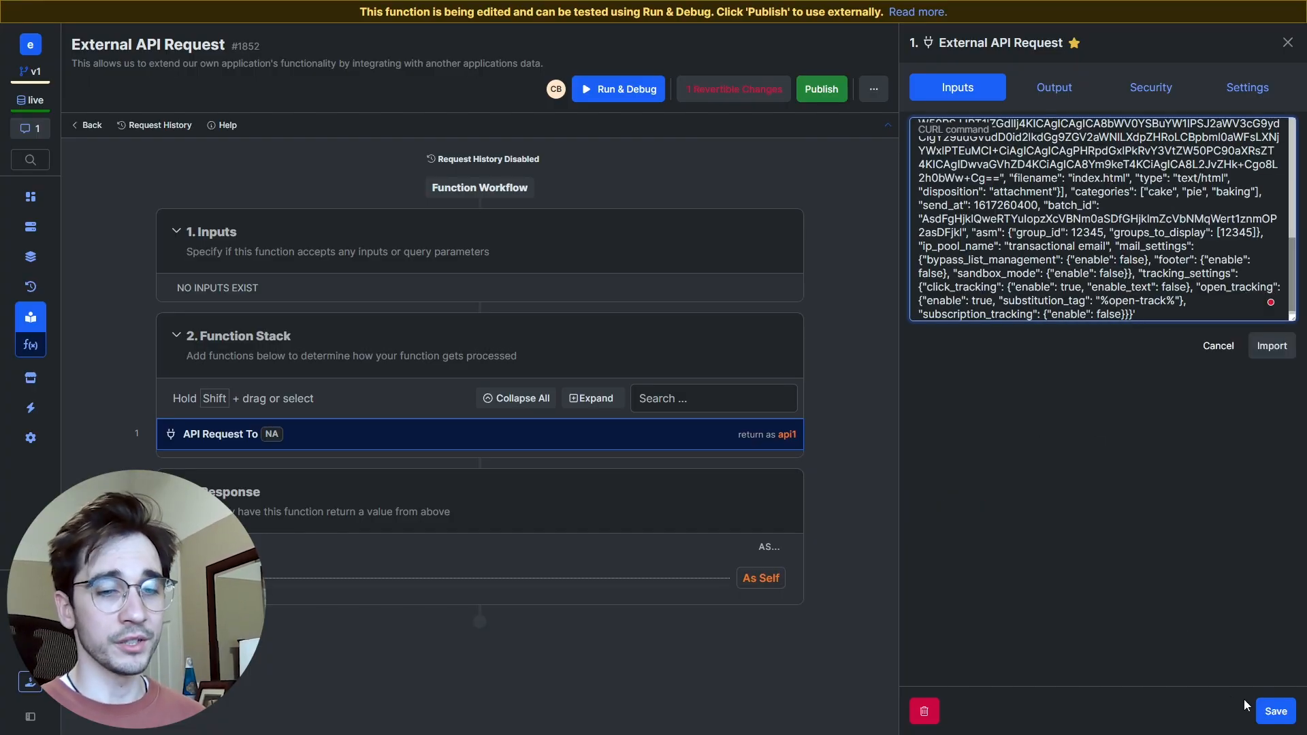
Step: Import the SendGrid Mail Send cURL and review the POST params and headers
{"action": "left_click", "coordinate": [1271, 345]}
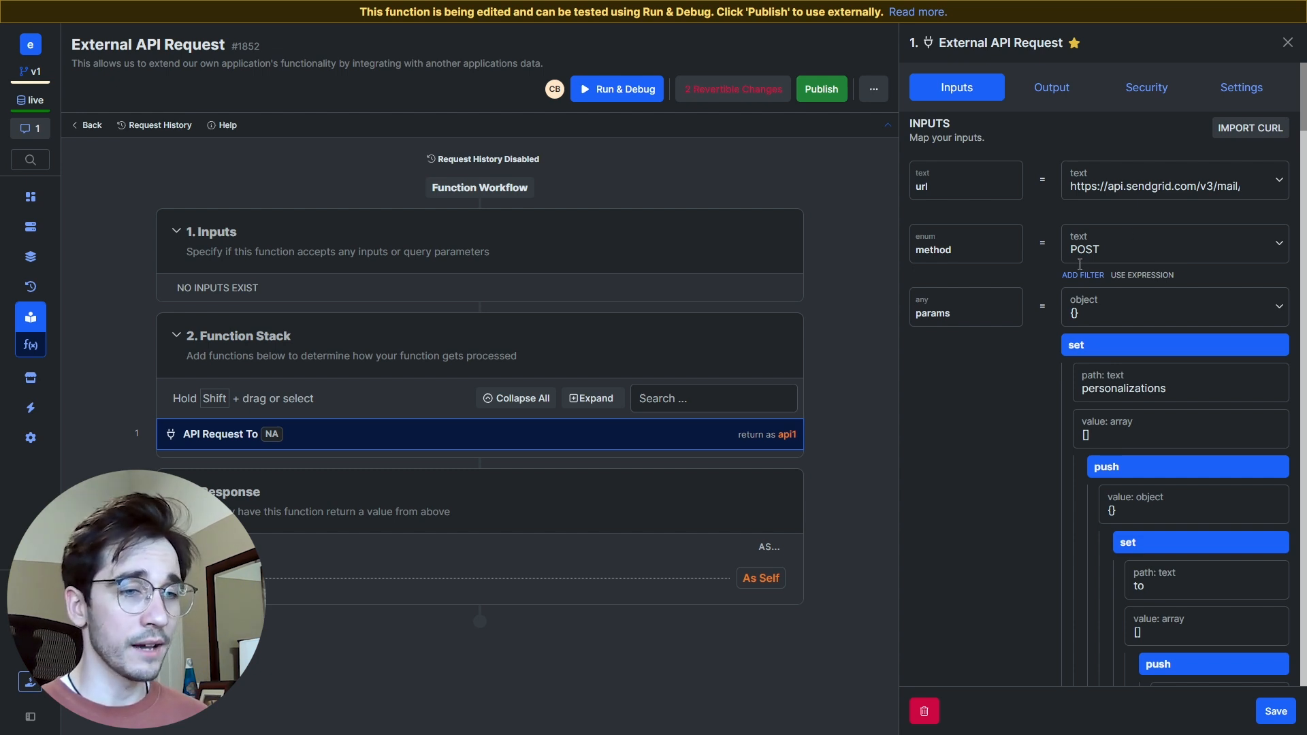
{"action": "mouse_move", "coordinate": [1104, 345]}
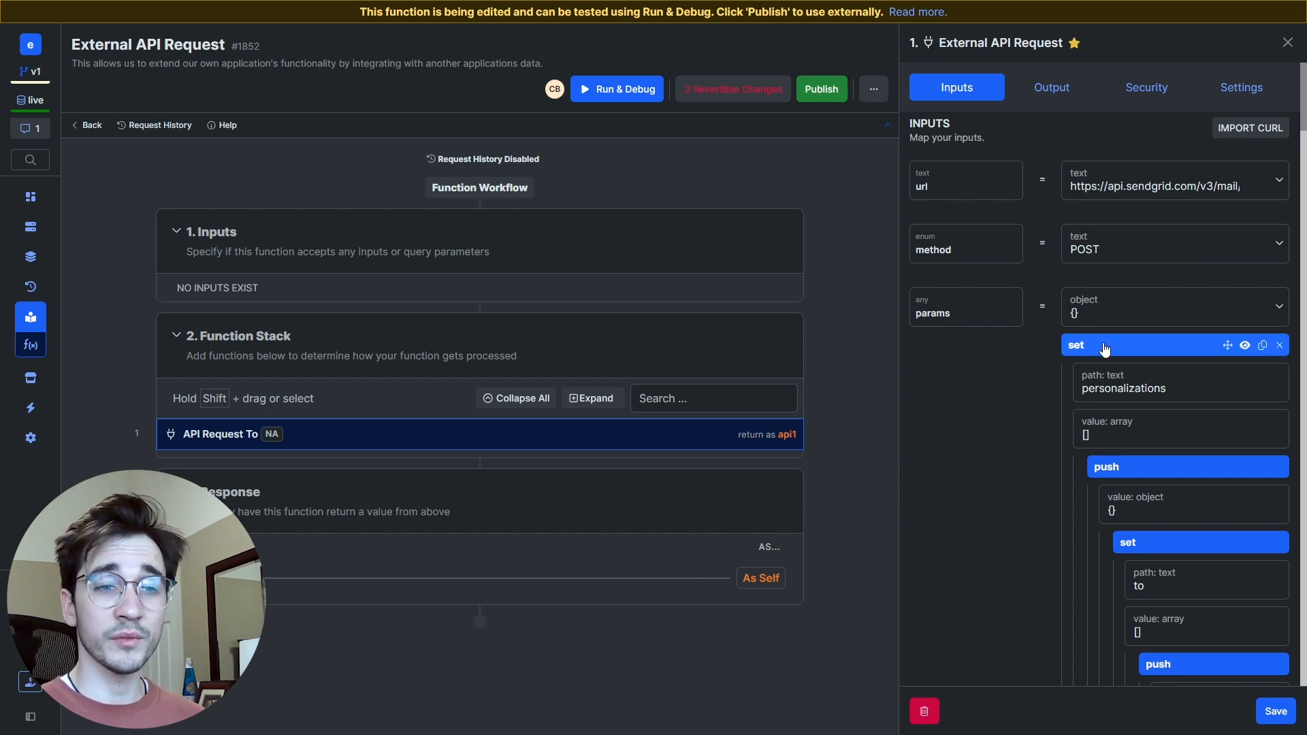
{"action": "scroll", "scroll_direction": "down", "scroll_amount": 3}
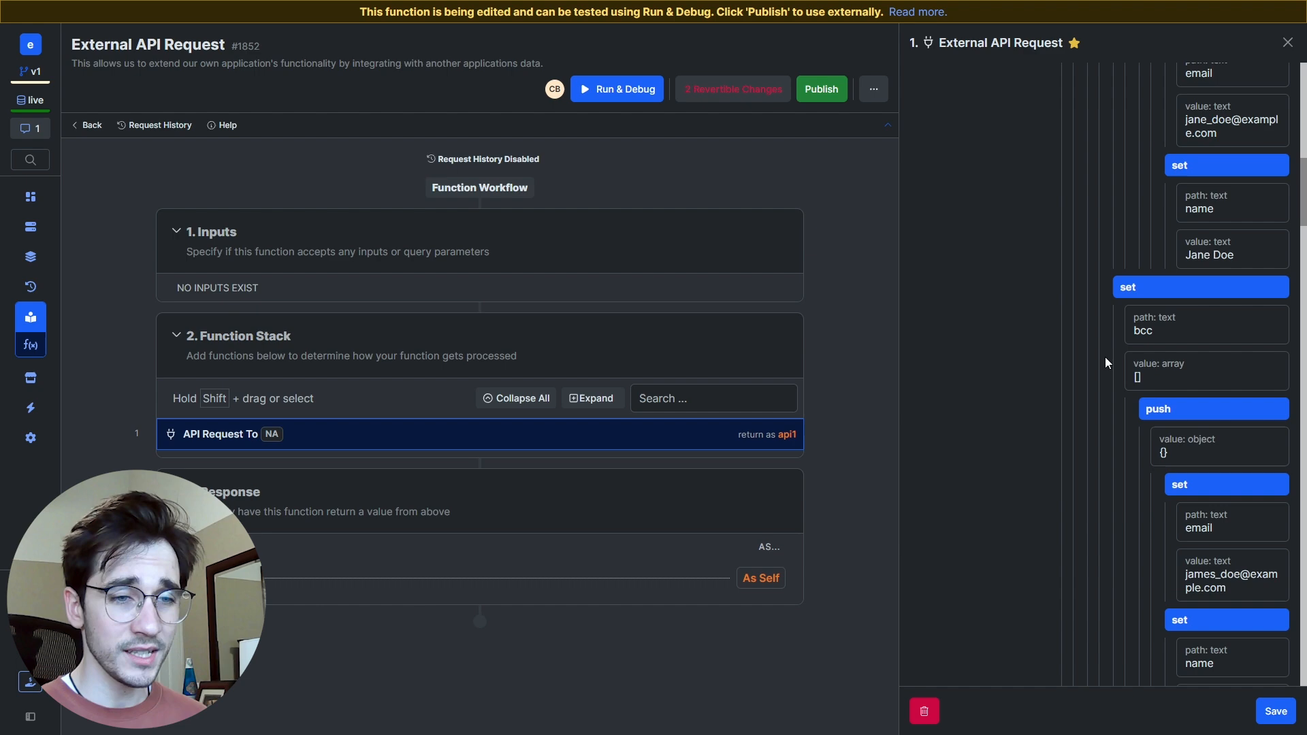
{"action": "scroll", "scroll_direction": "down", "scroll_amount": 3}
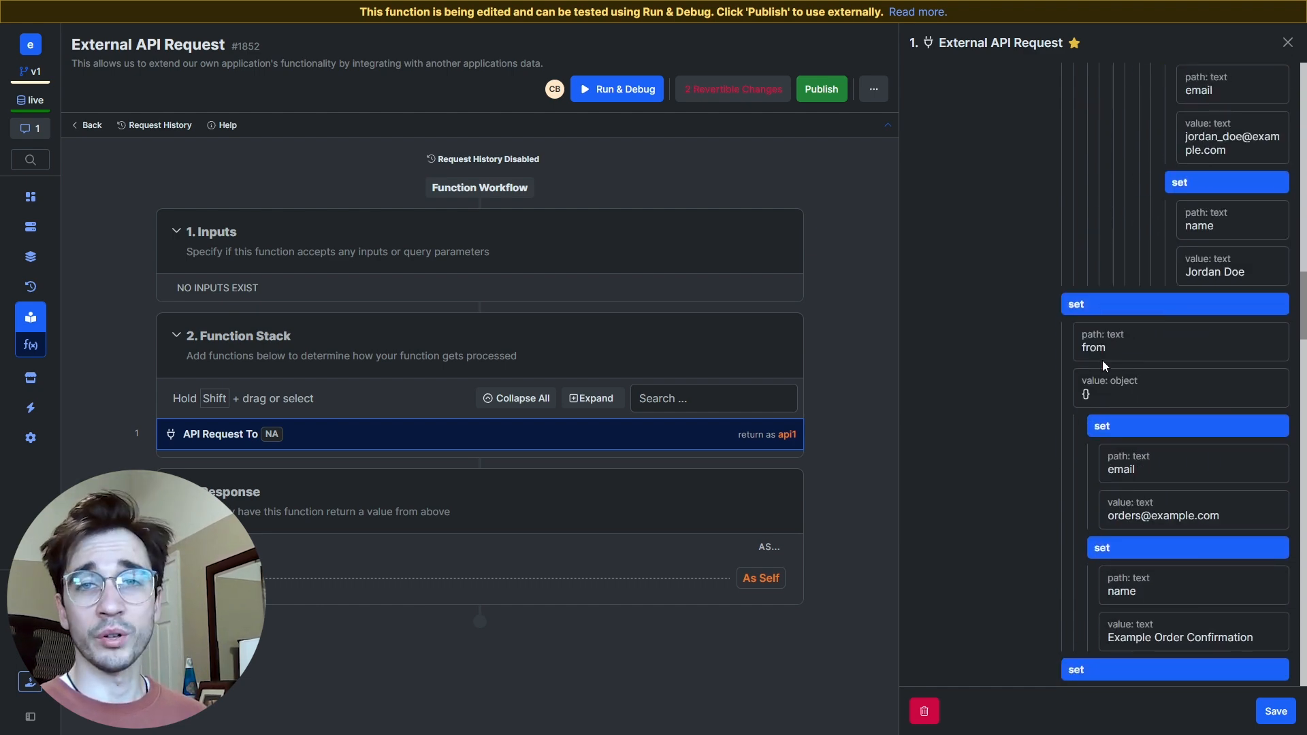
{"action": "scroll", "scroll_direction": "down", "scroll_amount": 3}
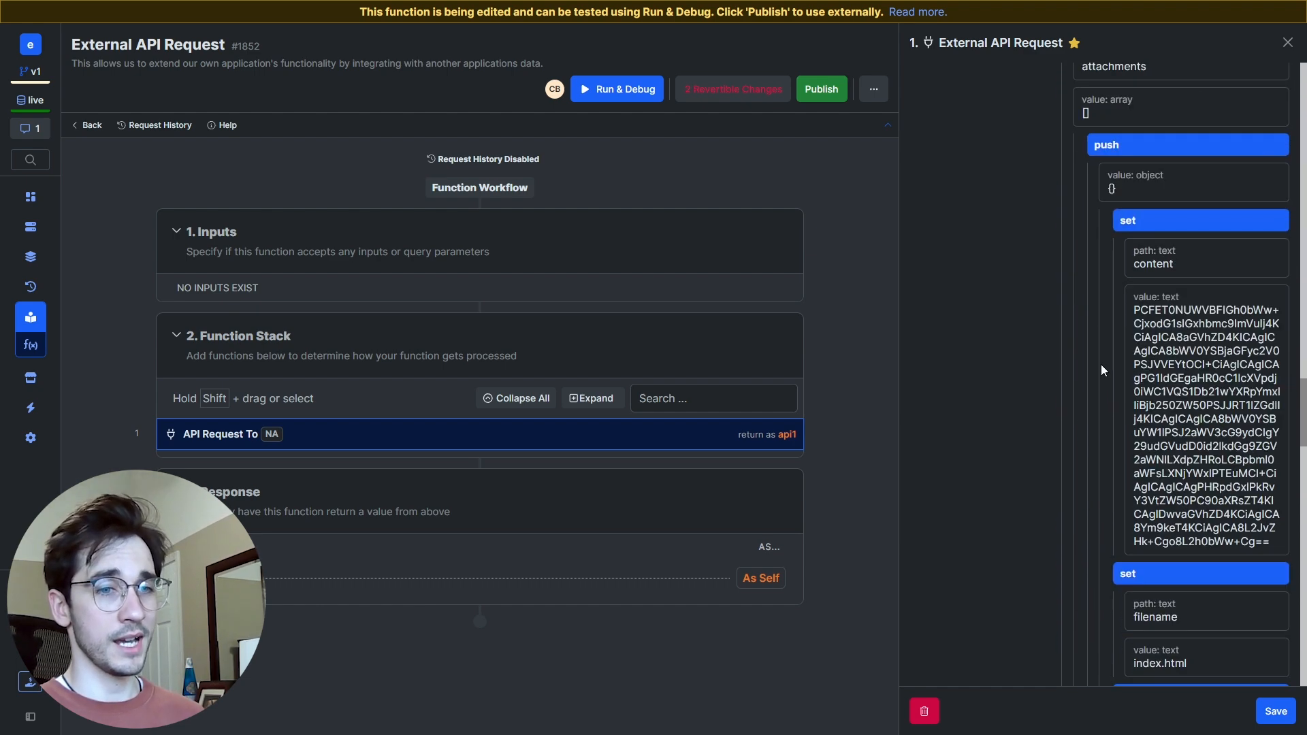
{"action": "scroll", "scroll_direction": "down", "scroll_amount": 3}
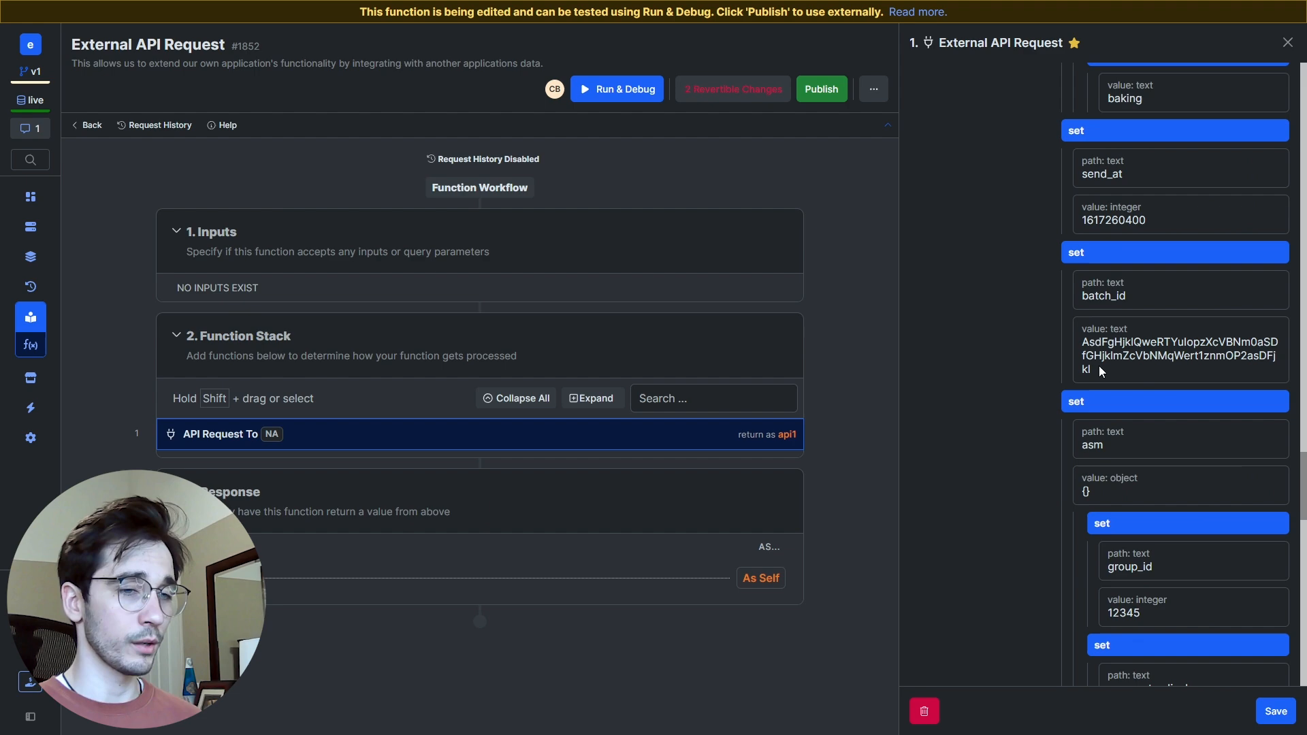
{"action": "scroll", "scroll_direction": "down", "scroll_amount": 3}
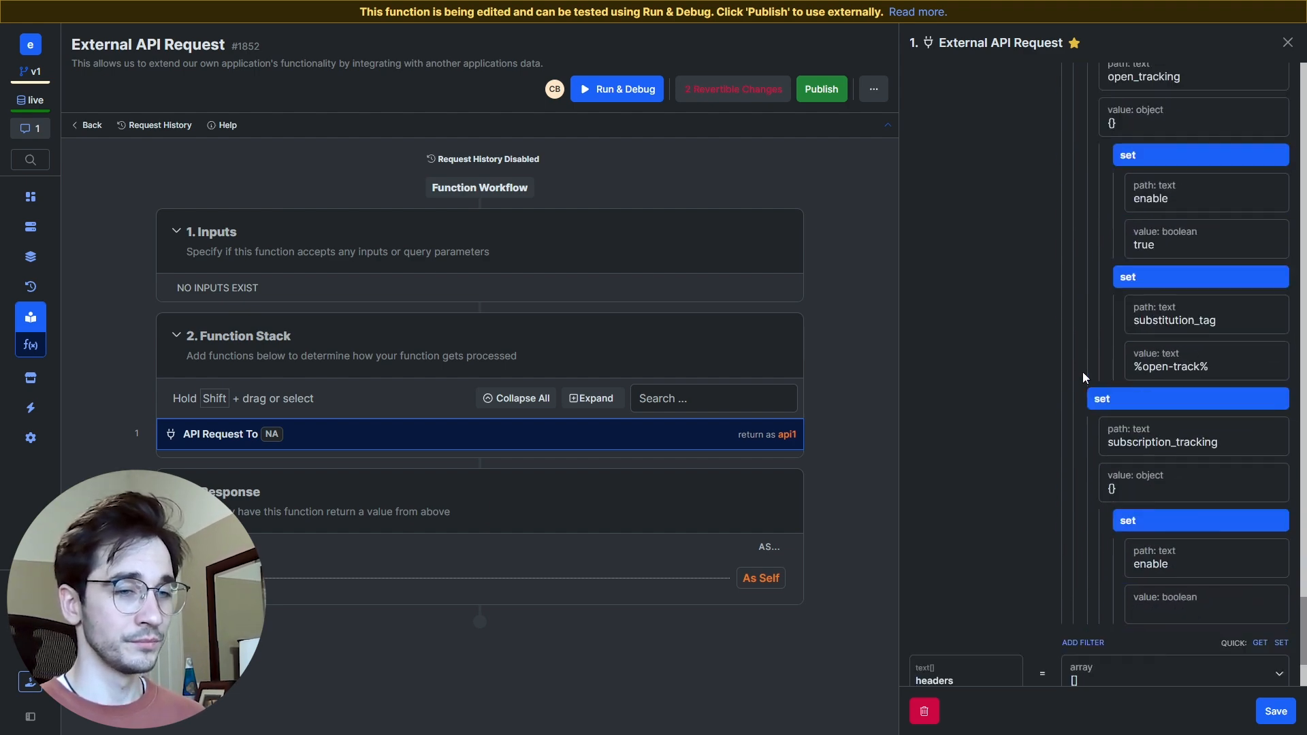
{"action": "scroll", "scroll_direction": "down", "scroll_amount": 3}
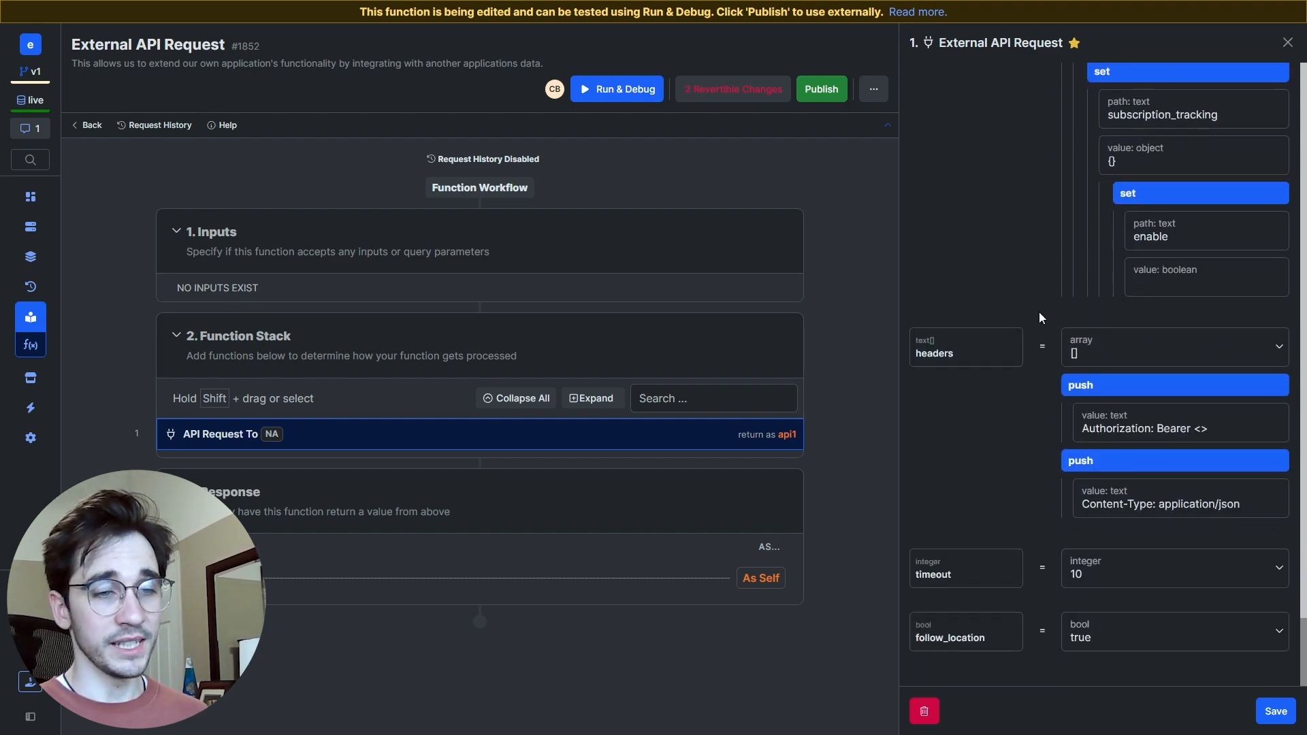
{"action": "mouse_move", "coordinate": [1104, 389]}
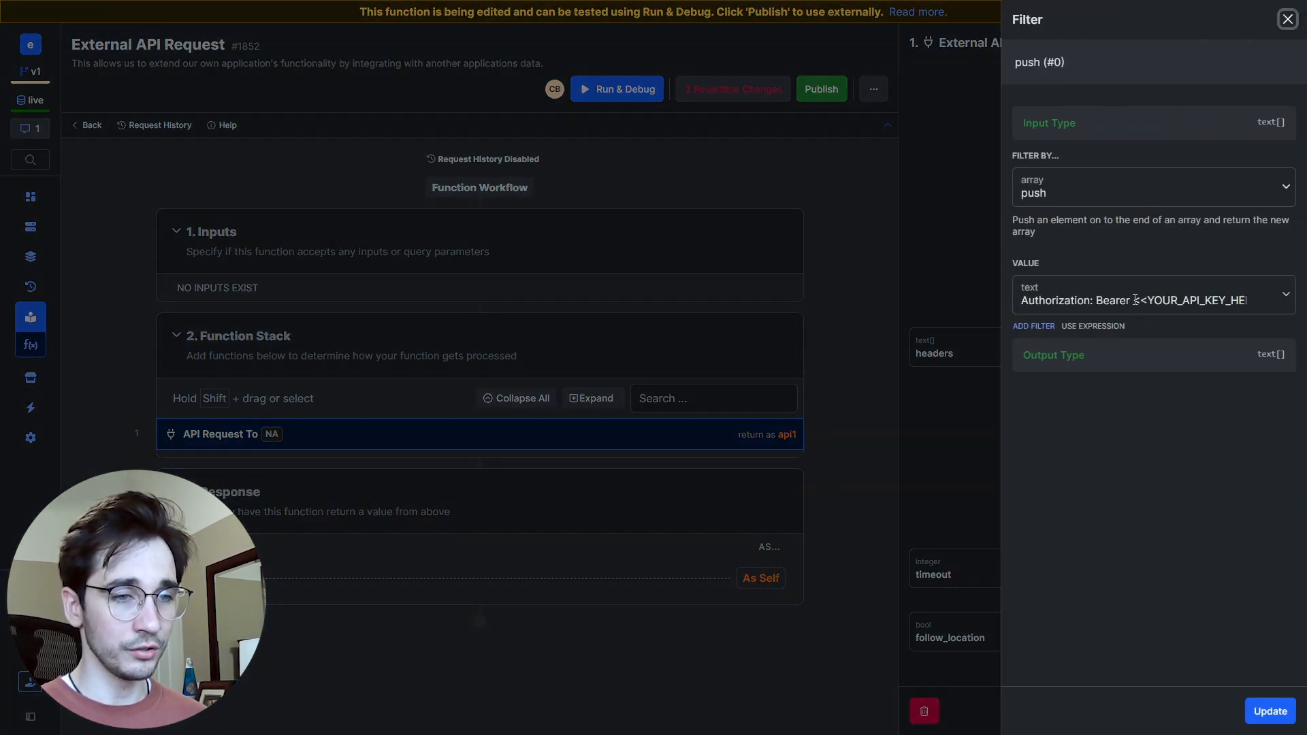
Step: Select the <<YOUR_API_KEY_HERE>> placeholder in the Authorization header push
{"action": "left_click", "coordinate": [1150, 300]}
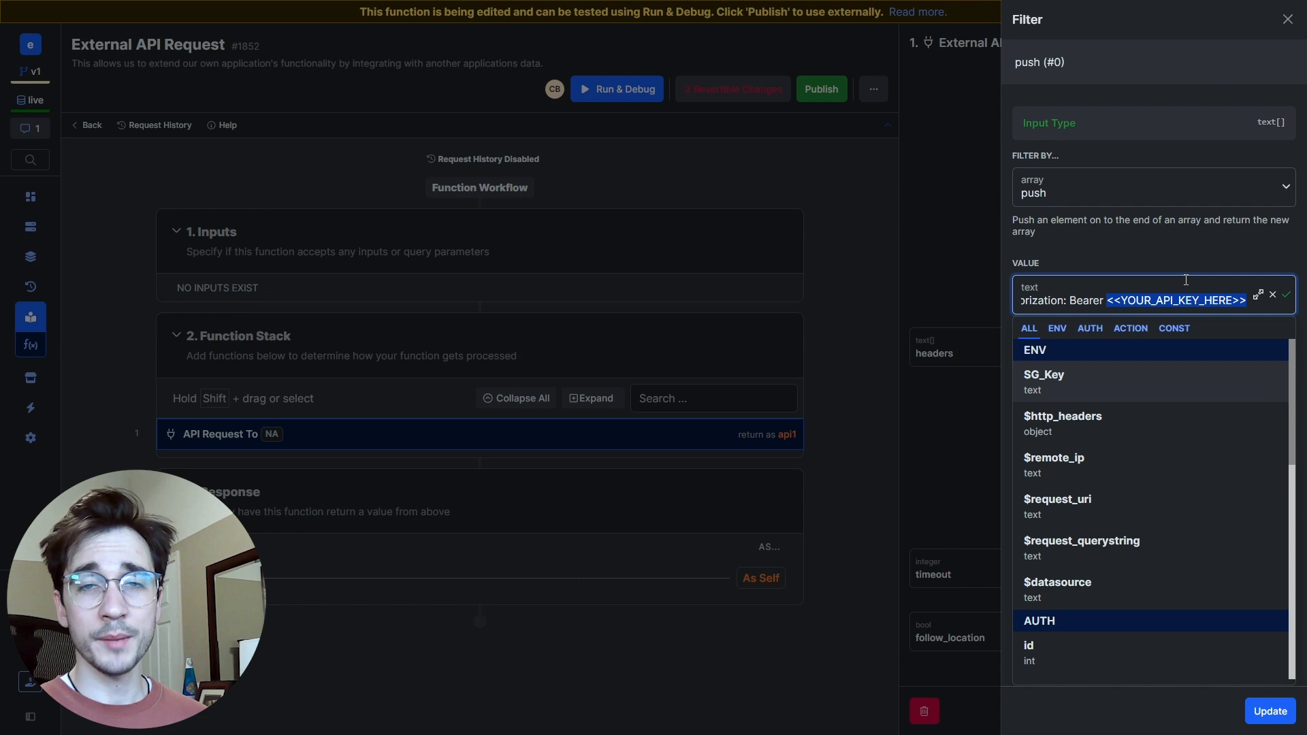
{"action": "mouse_move", "coordinate": [1171, 256]}
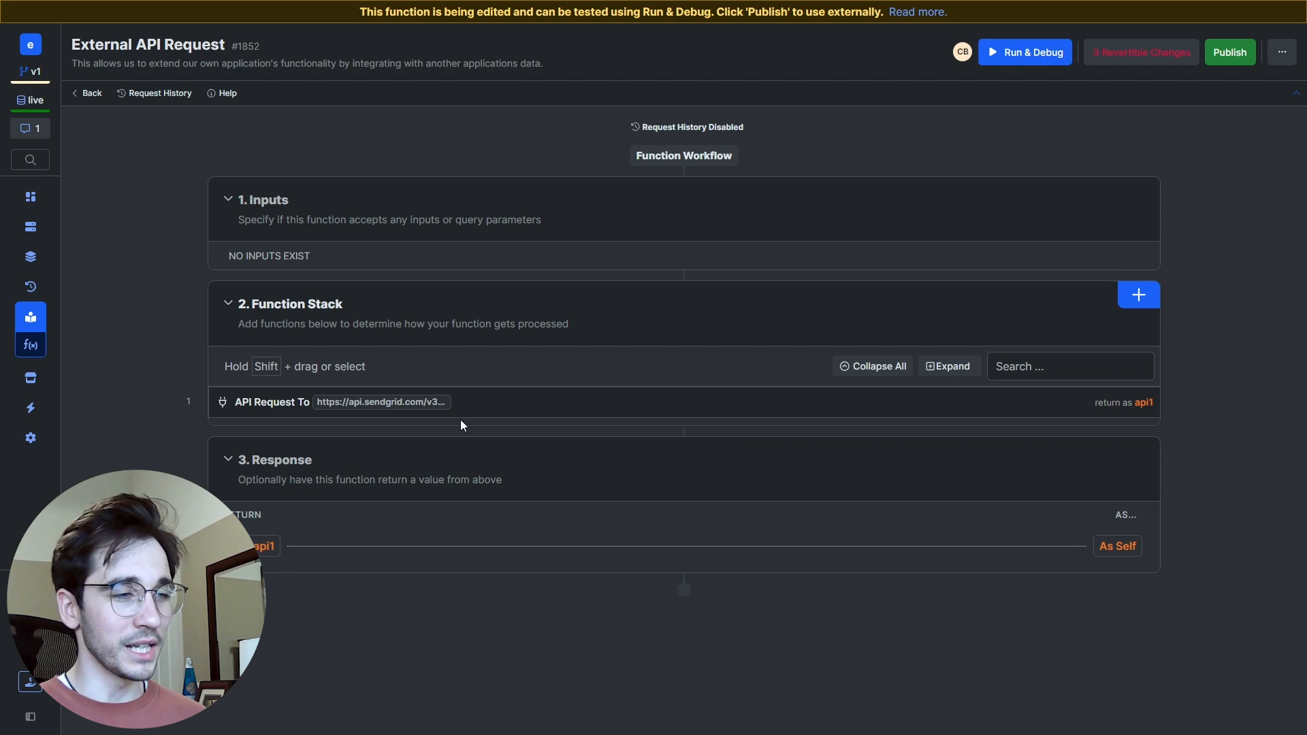
Step: Add a second External API Request step and scroll the SendGrid cURL sample
{"action": "left_click", "coordinate": [1138, 295]}
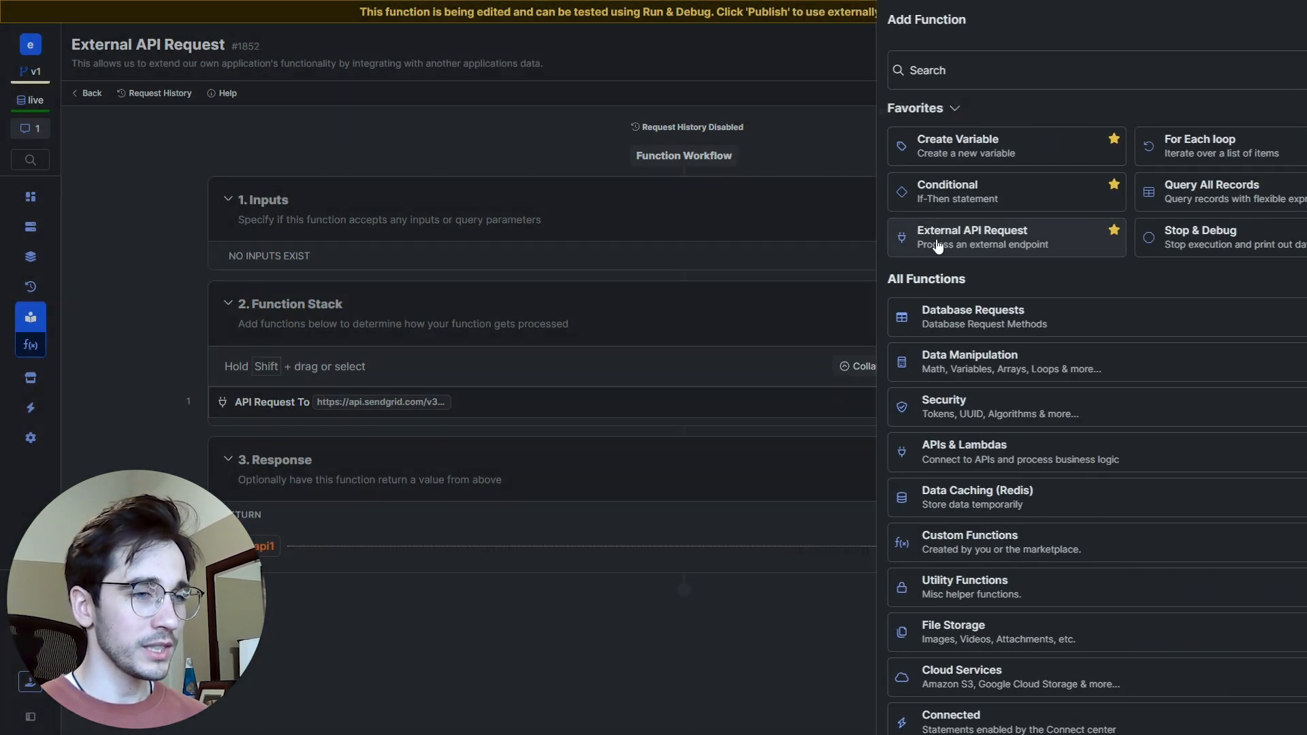
{"action": "left_click", "coordinate": [953, 237]}
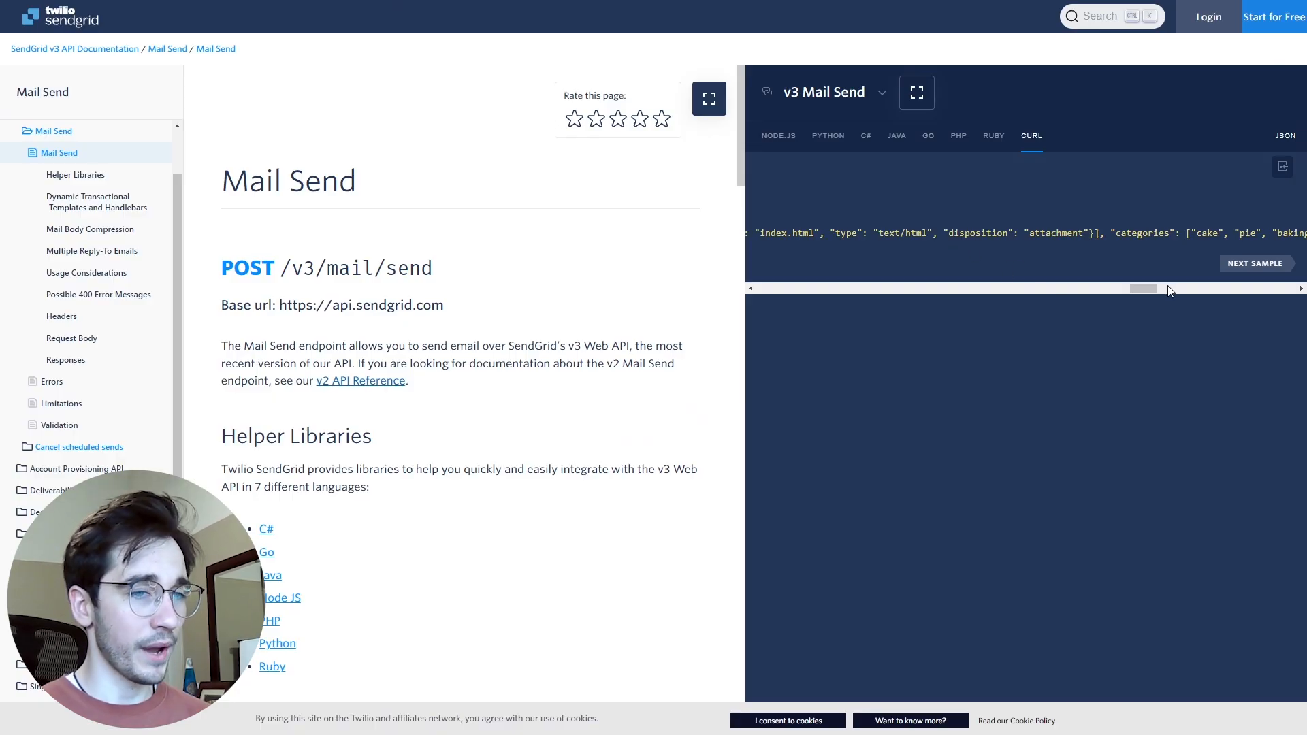
{"action": "scroll", "scroll_direction": "left", "scroll_amount": 3}
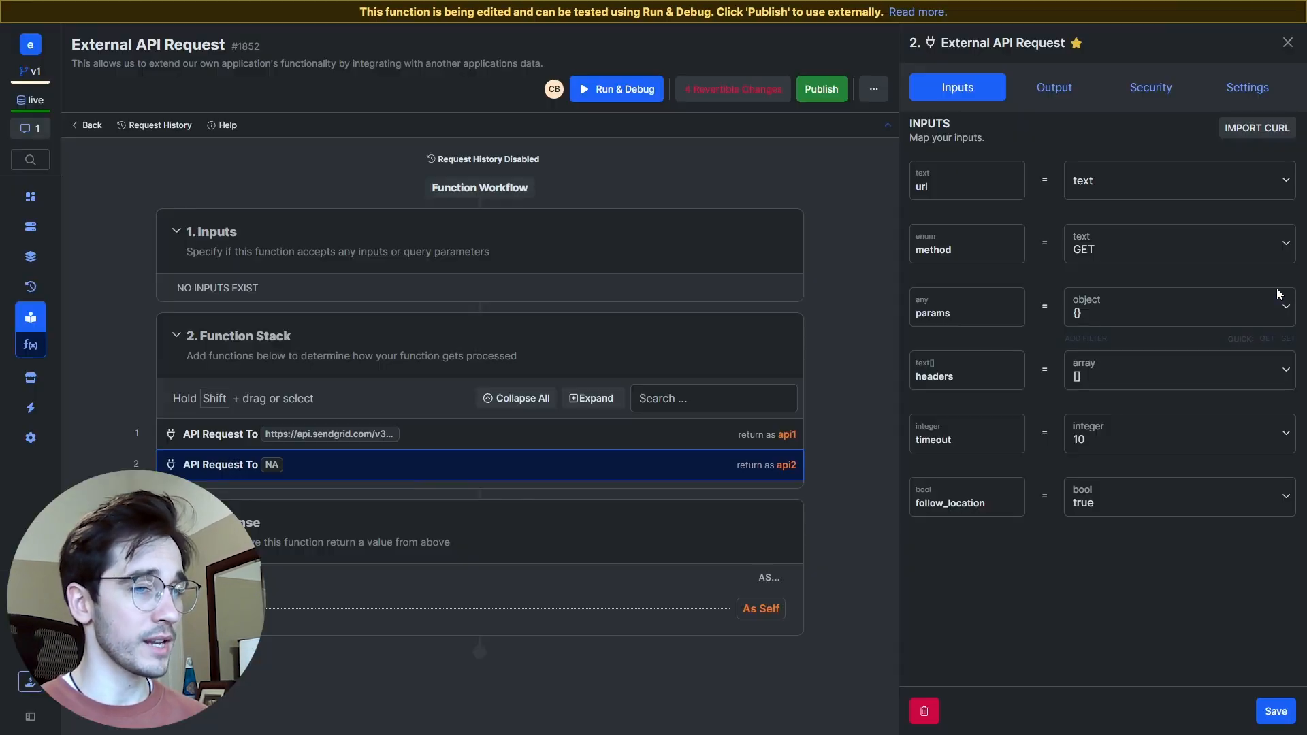
Step: Paste the mail-send JSON into API Request 2 params and import it with filters
{"action": "left_click", "coordinate": [1178, 306]}
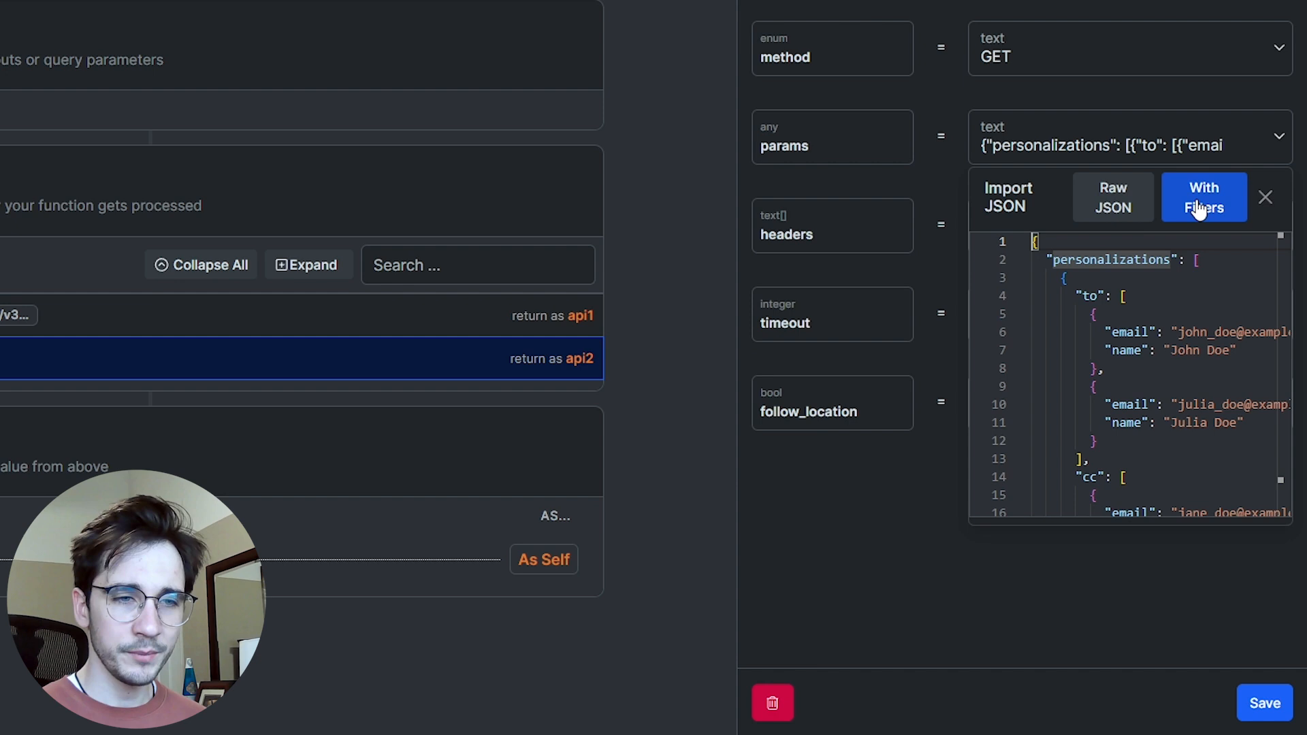
{"action": "left_click", "coordinate": [1203, 197]}
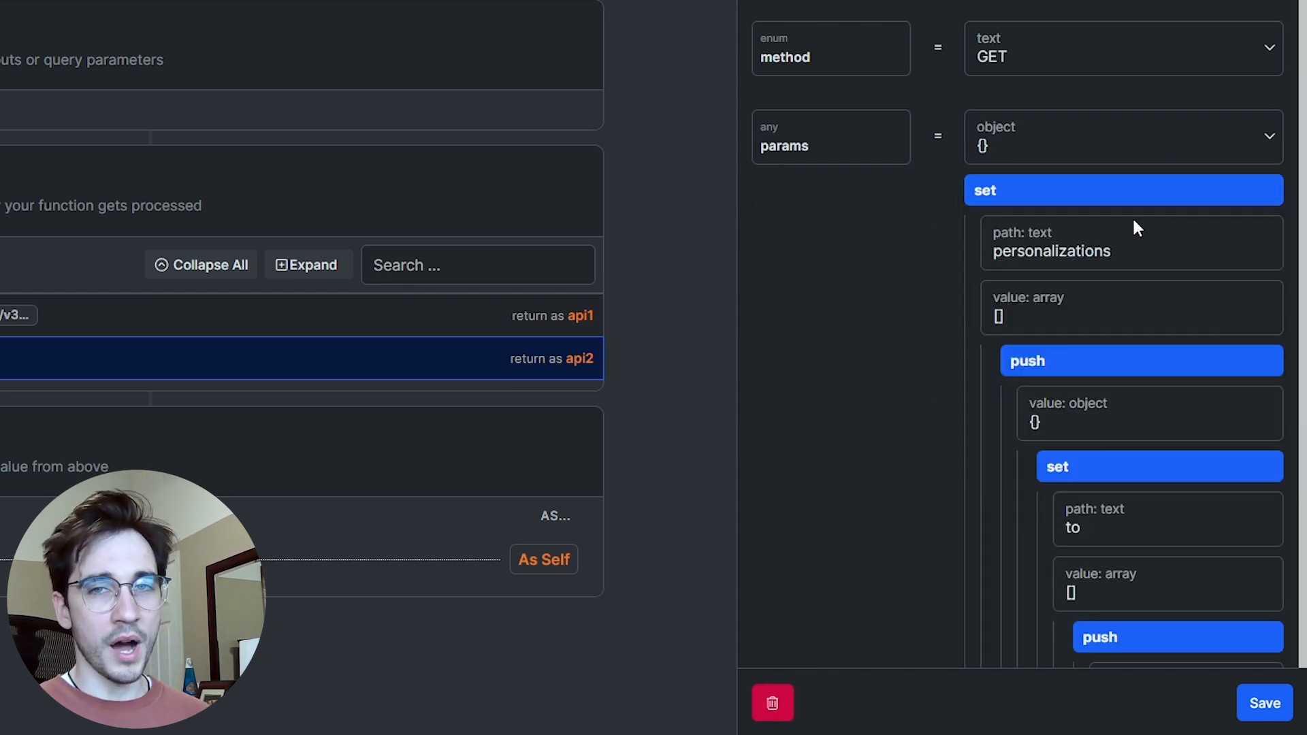
{"action": "mouse_move", "coordinate": [1053, 308]}
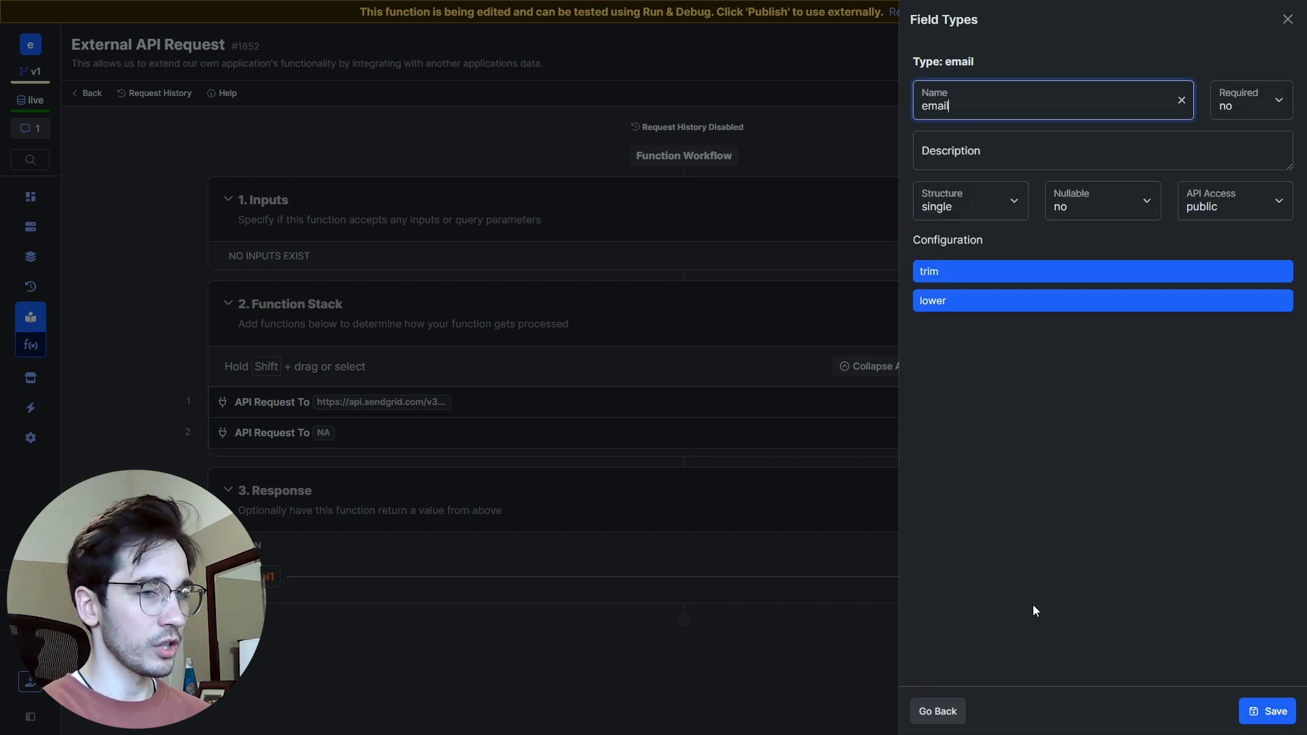
Step: Save the email input, then reopen API Request 2 and scroll its recipient params
{"action": "left_click", "coordinate": [1267, 711]}
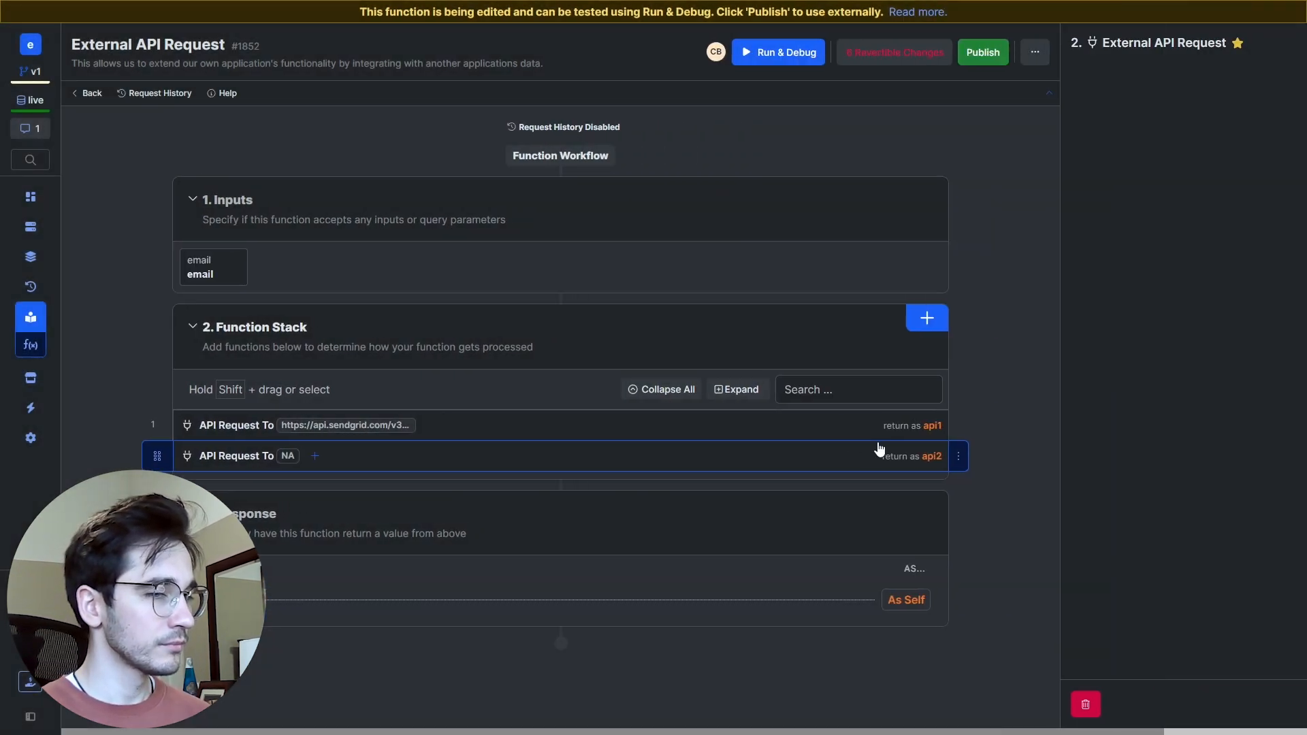
{"action": "left_click", "coordinate": [237, 456]}
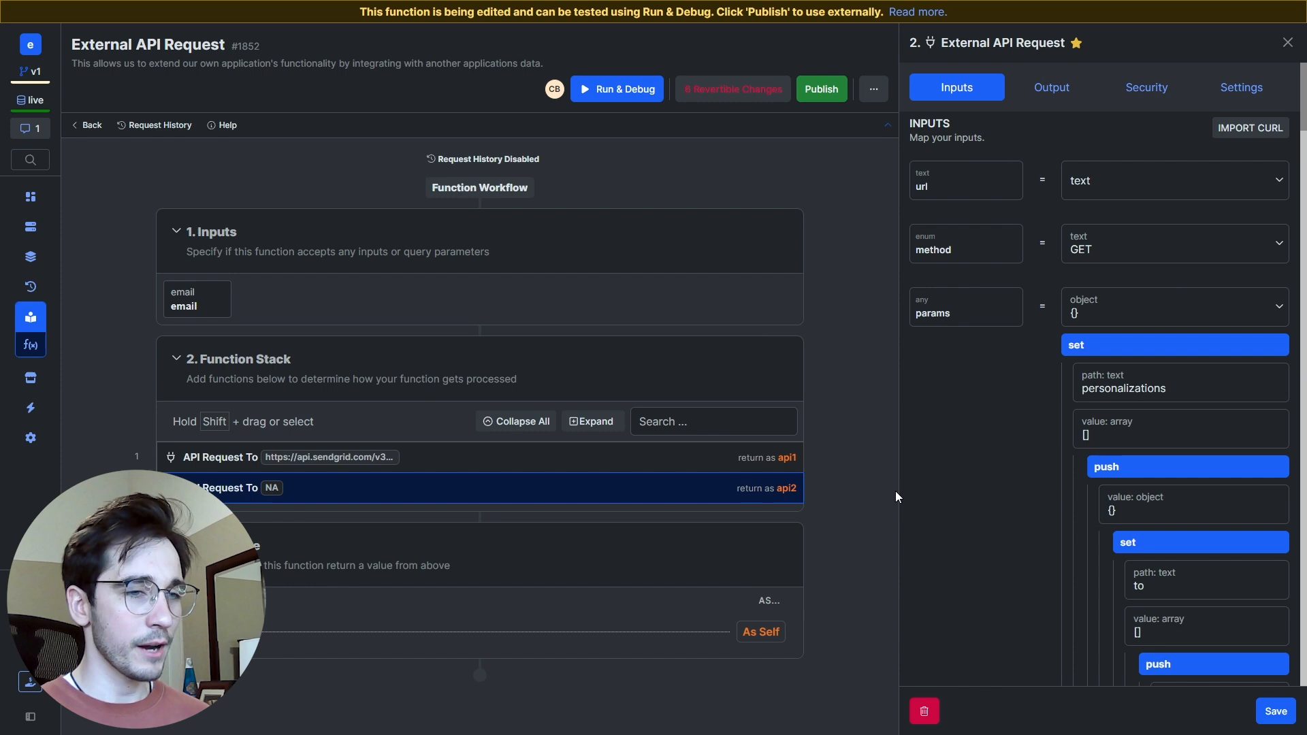
{"action": "left_click", "coordinate": [1168, 180]}
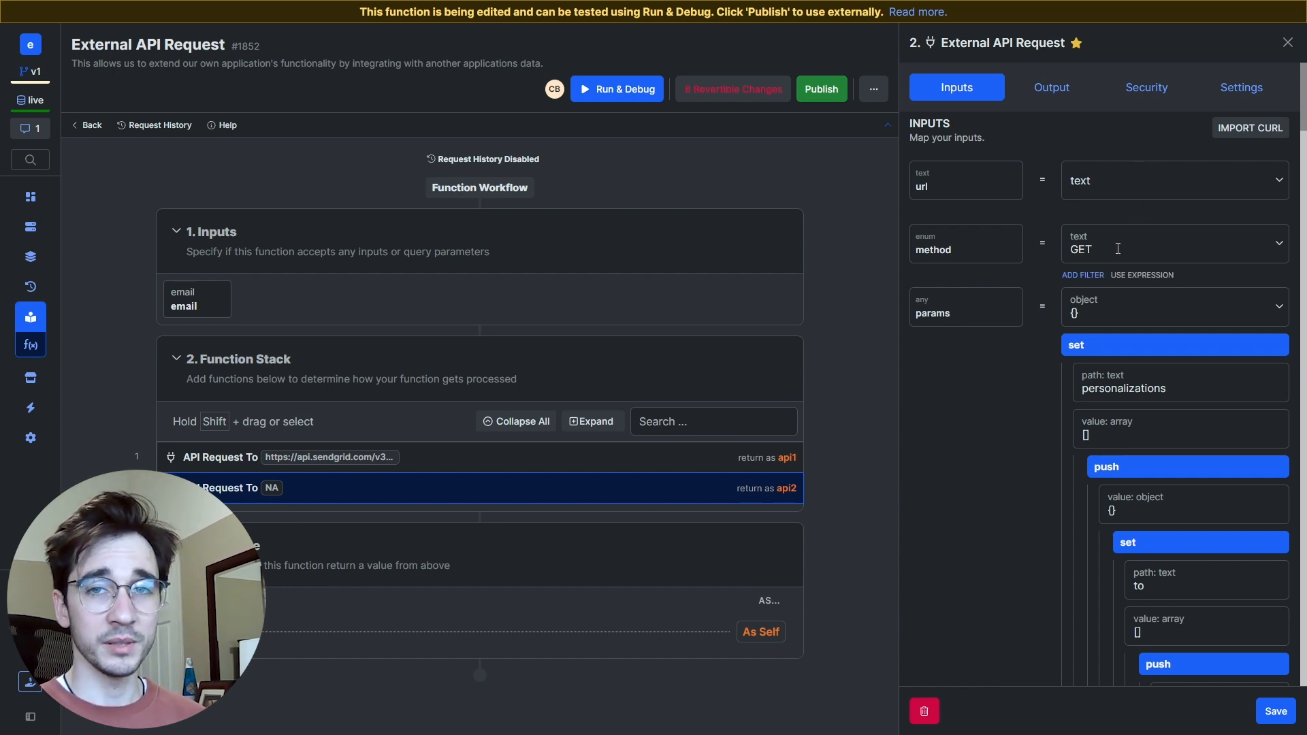
{"action": "scroll", "scroll_direction": "down", "scroll_amount": 3}
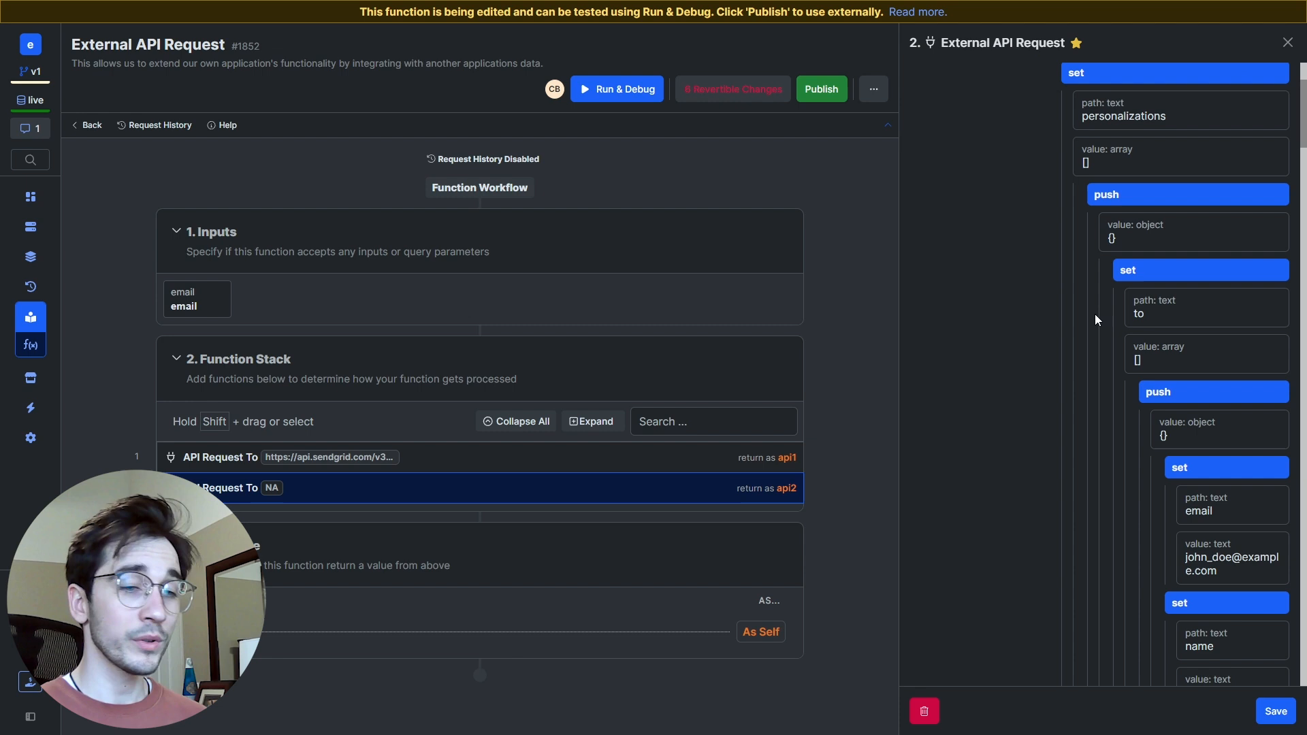
{"action": "scroll", "scroll_direction": "down", "scroll_amount": 3}
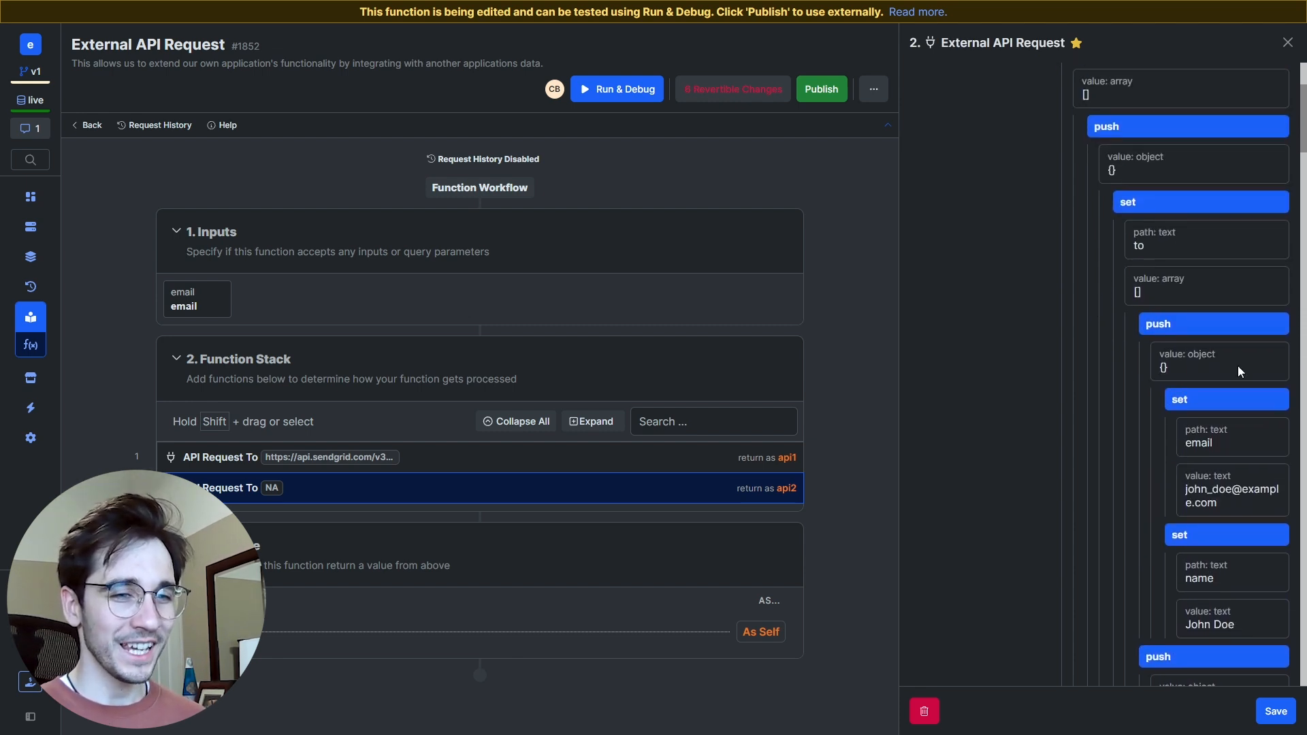
{"action": "mouse_move", "coordinate": [1220, 443]}
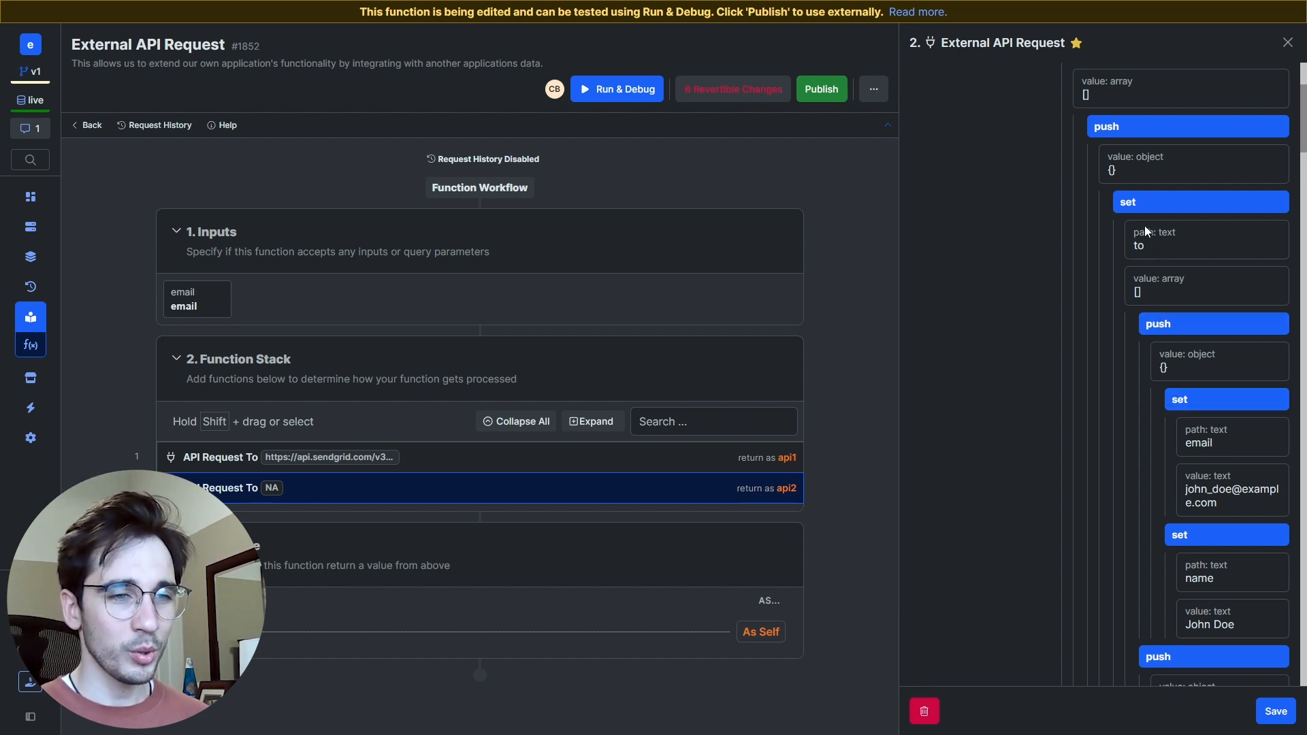
{"action": "mouse_move", "coordinate": [1157, 251]}
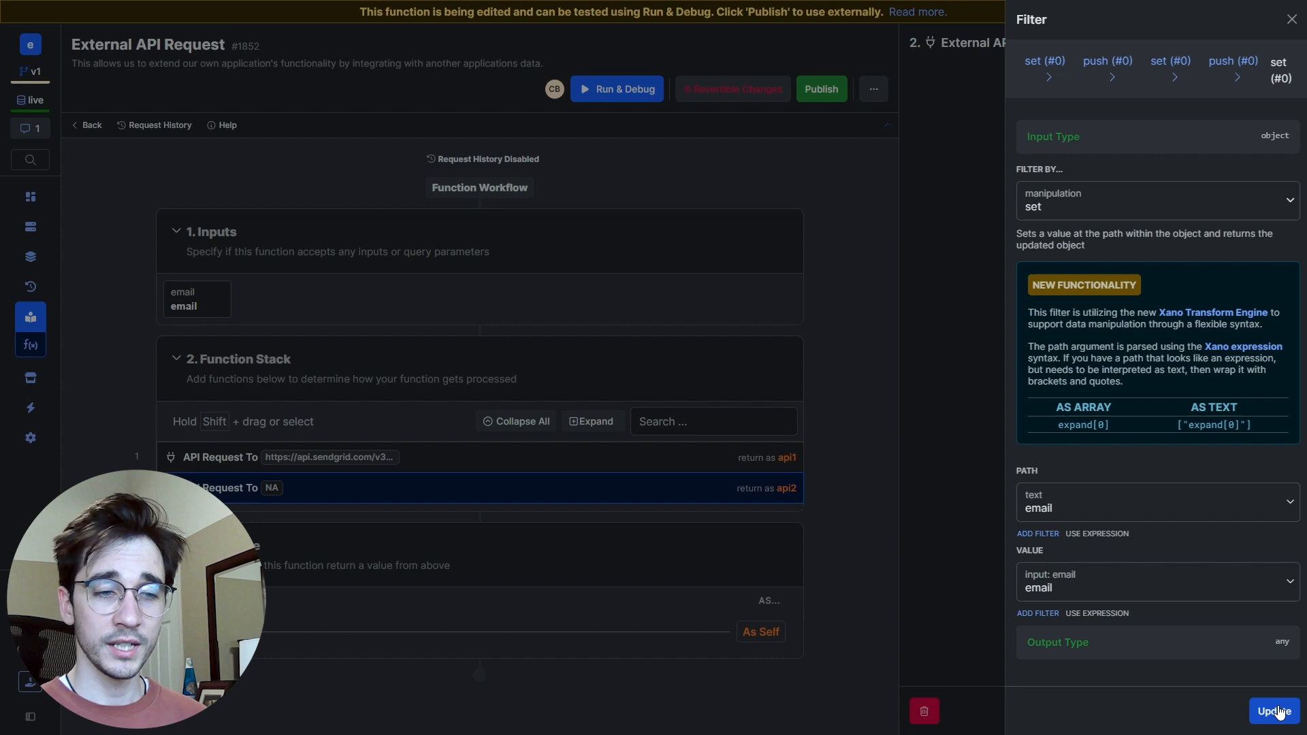
Step: Apply input: email as the value of the to[0].email set filter
{"action": "left_click", "coordinate": [1269, 711]}
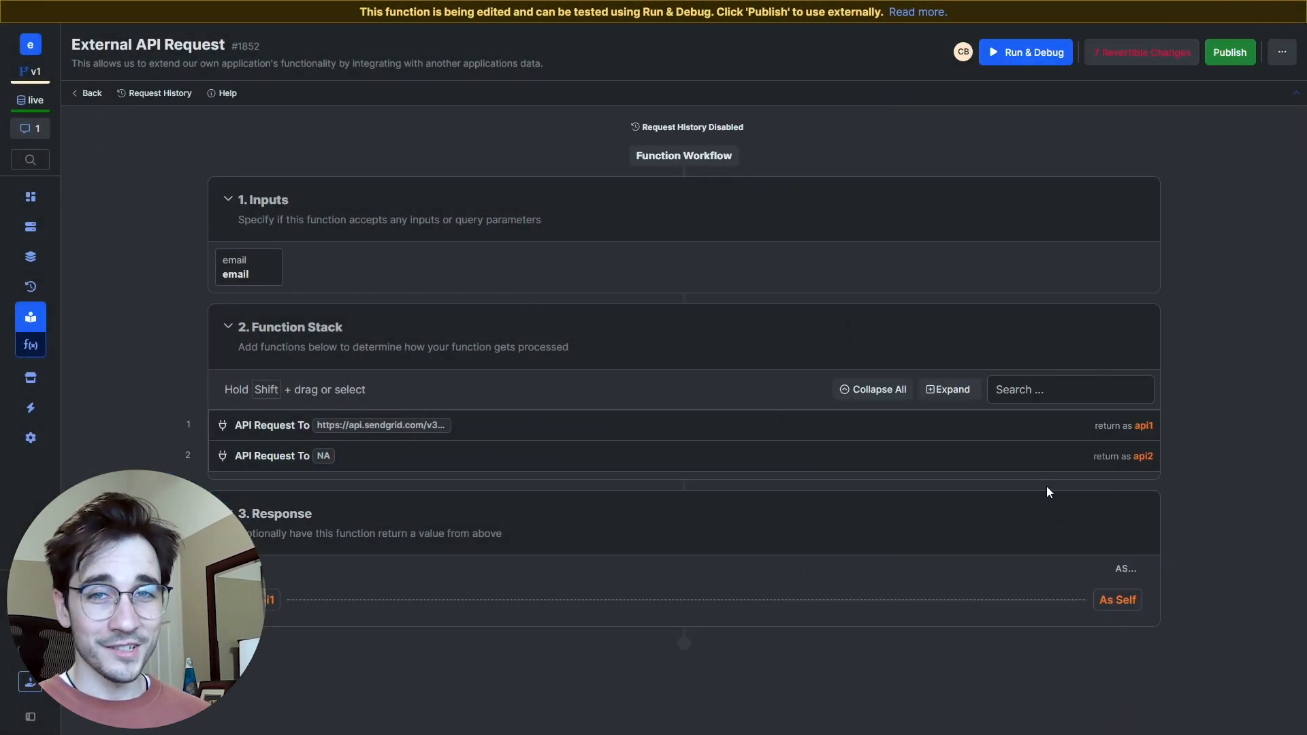
Step: Reopen api2 and review its params through empty headers, timeout 10 and follow_location true
{"action": "left_click", "coordinate": [299, 455]}
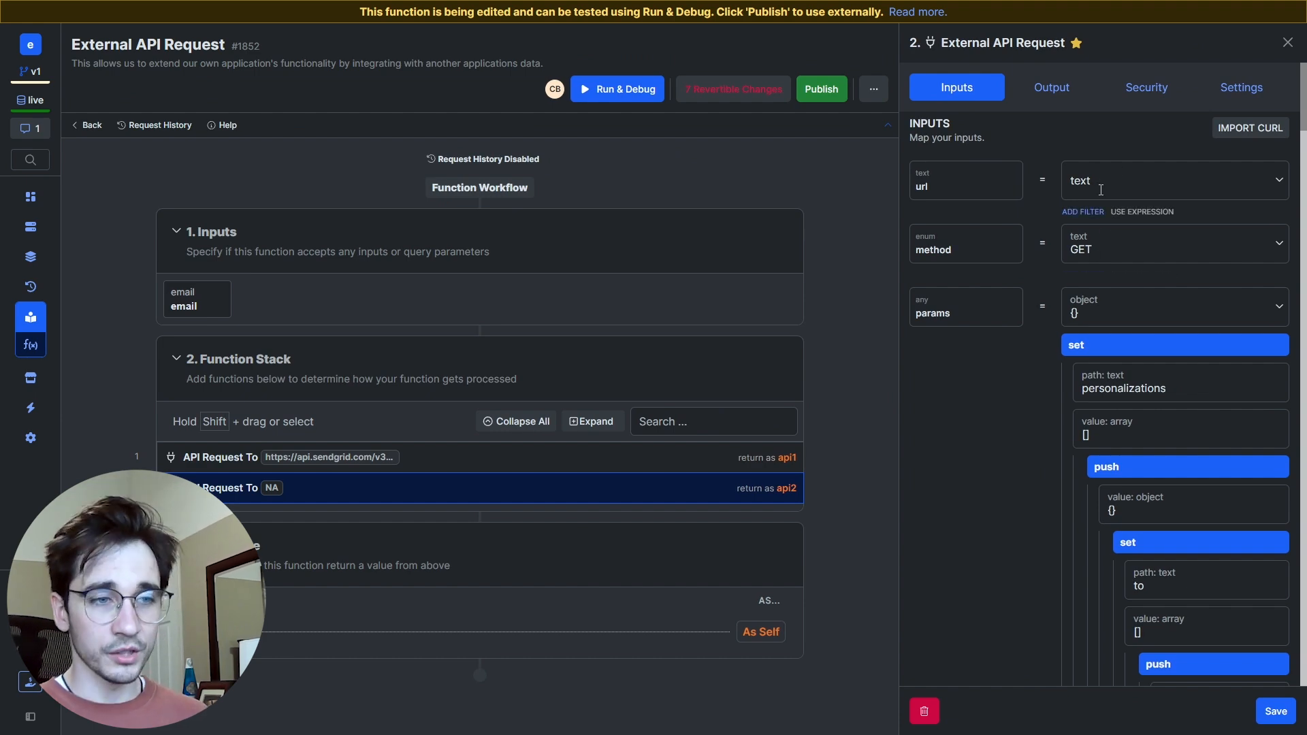
{"action": "scroll", "scroll_direction": "down", "scroll_amount": 3}
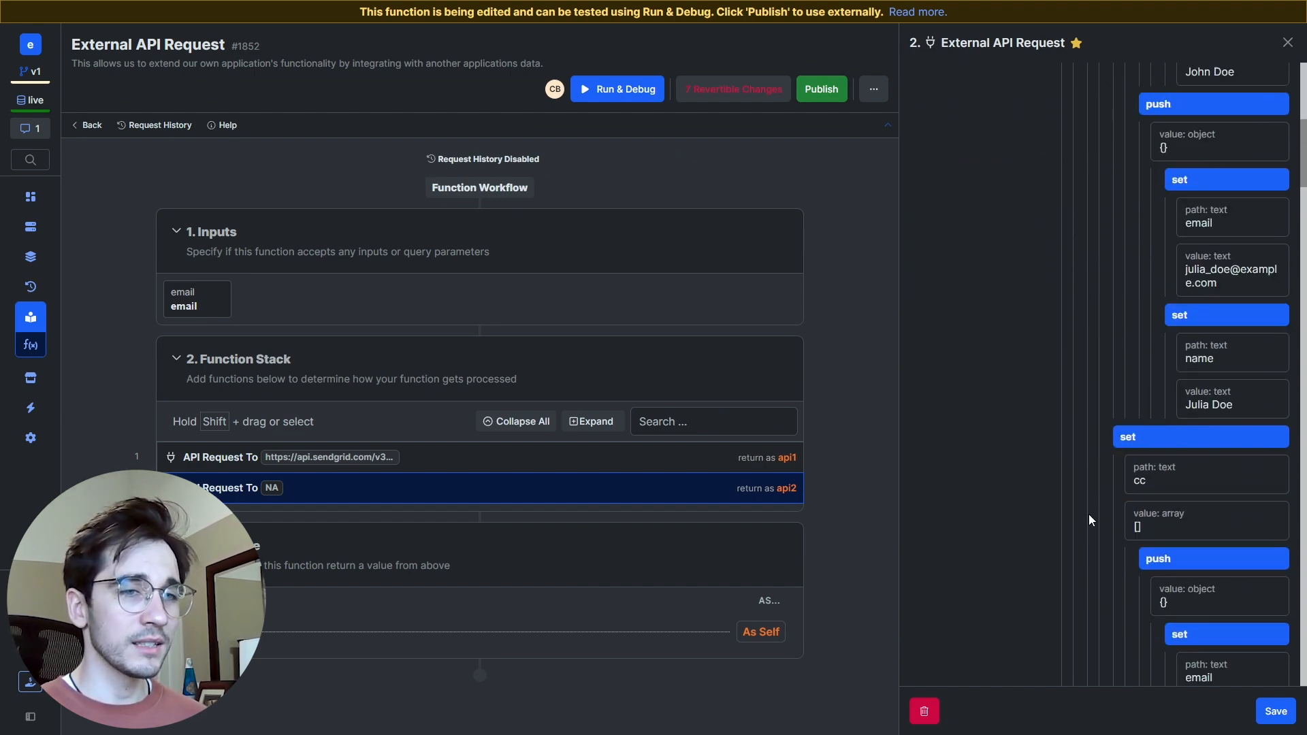
{"action": "scroll", "scroll_direction": "down", "scroll_amount": 3}
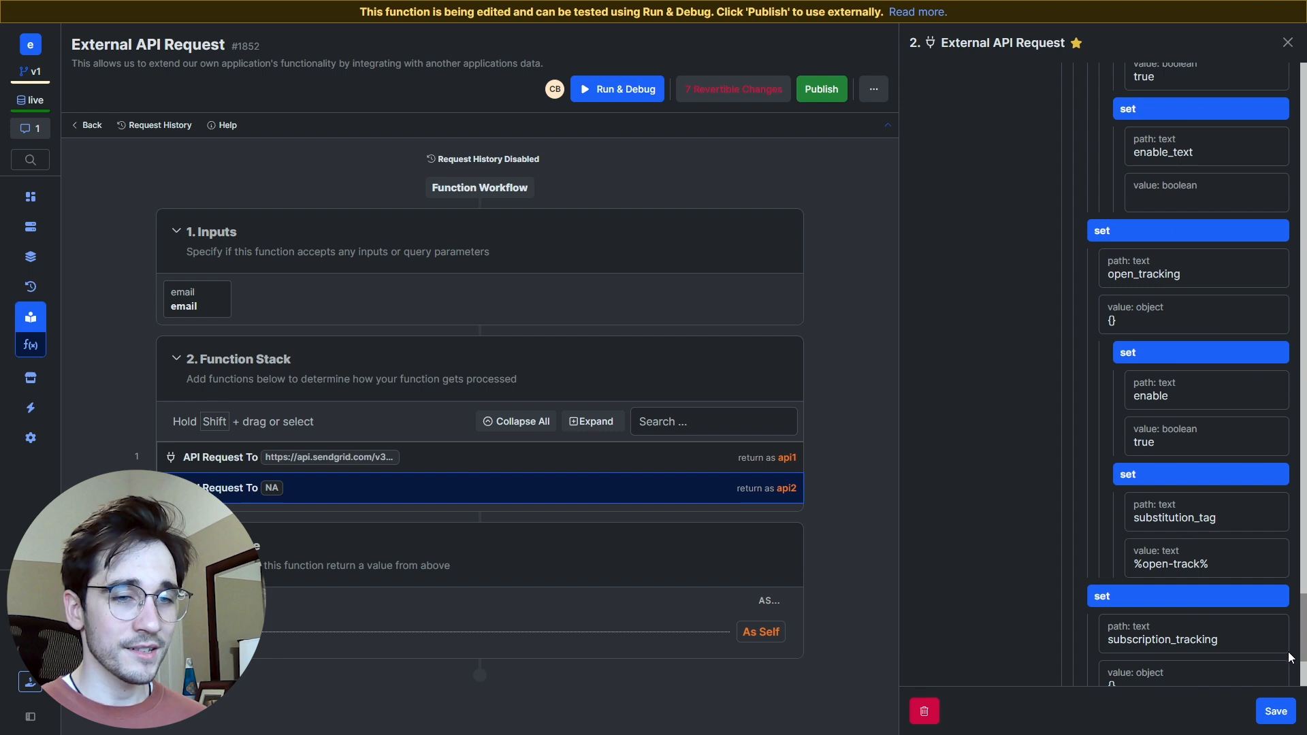
{"action": "scroll", "scroll_direction": "down", "scroll_amount": 3}
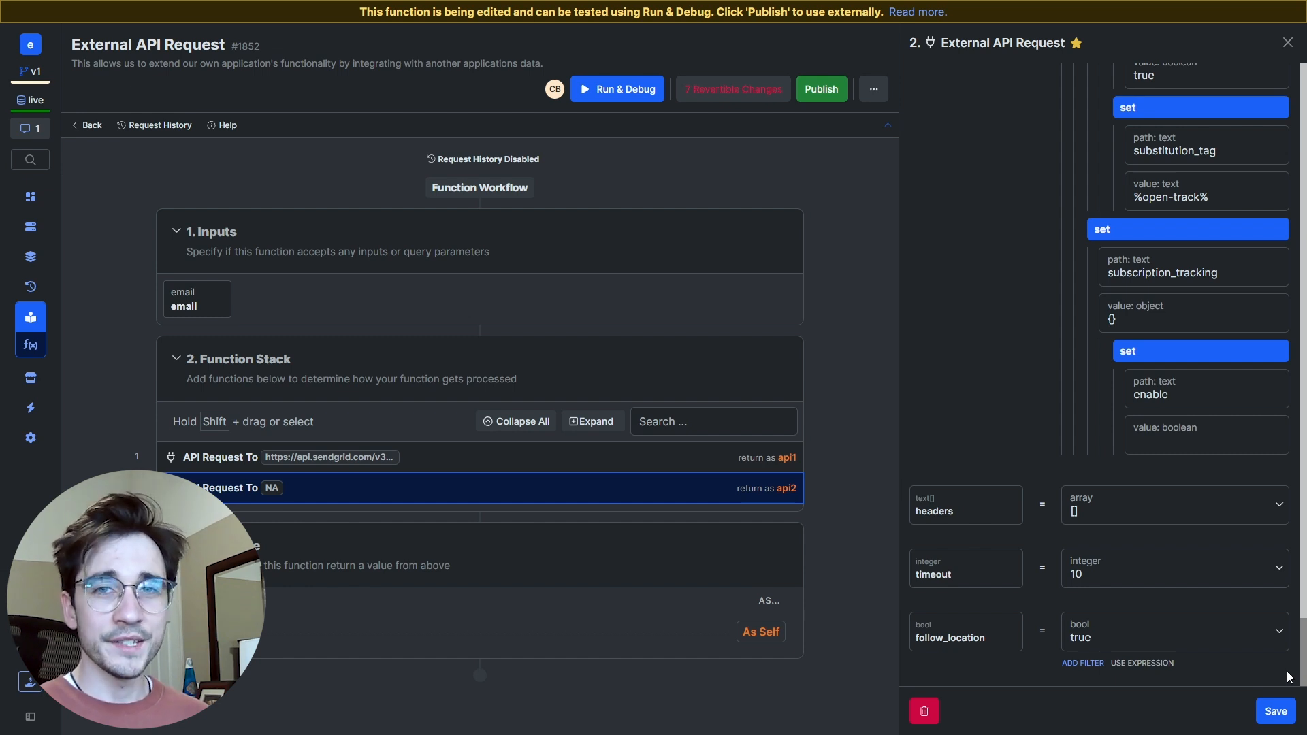
{"action": "mouse_move", "coordinate": [884, 280]}
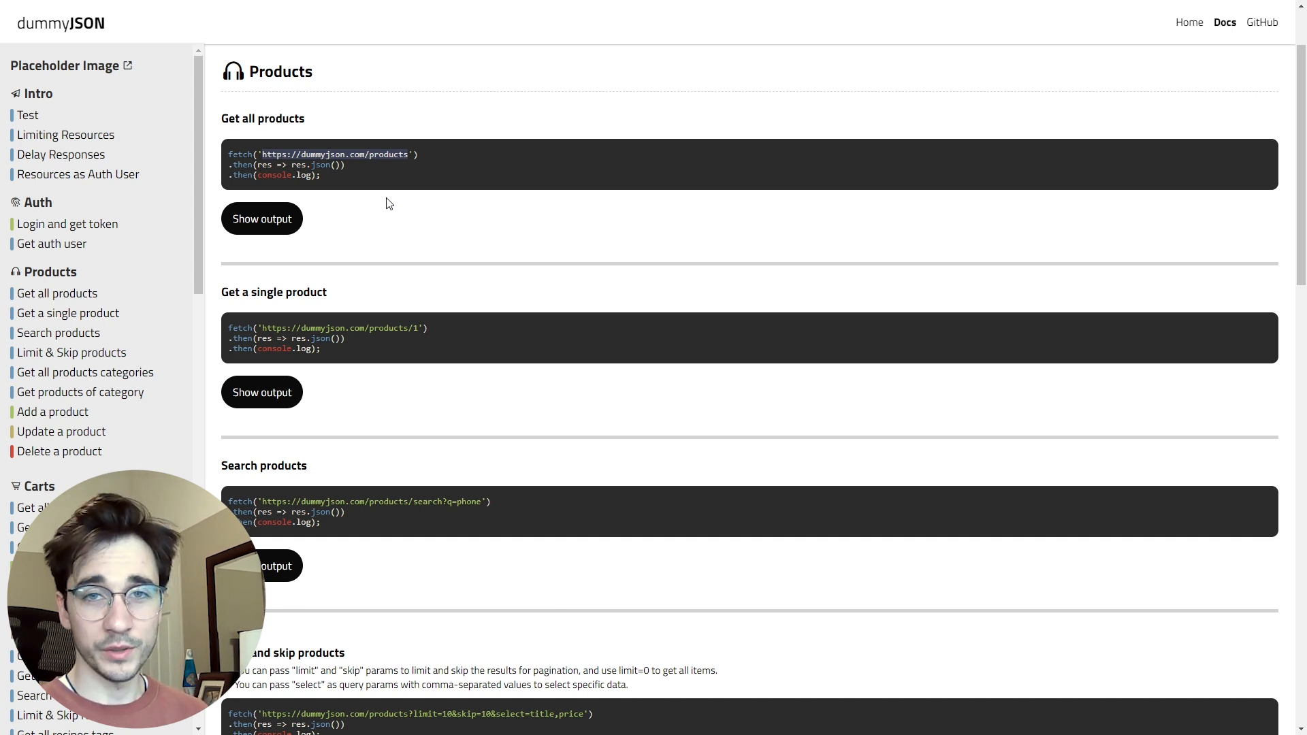
{"action": "mouse_move", "coordinate": [436, 490]}
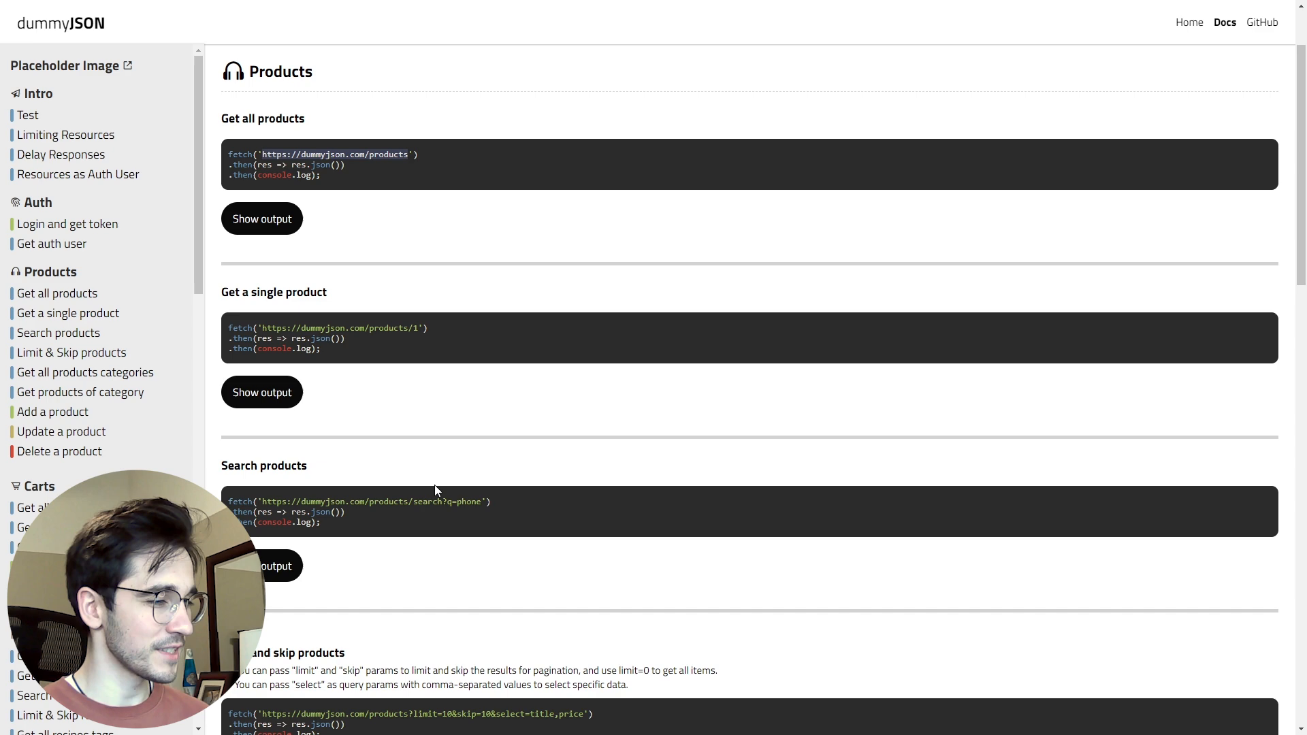
{"action": "scroll", "scroll_direction": "down", "scroll_amount": 3}
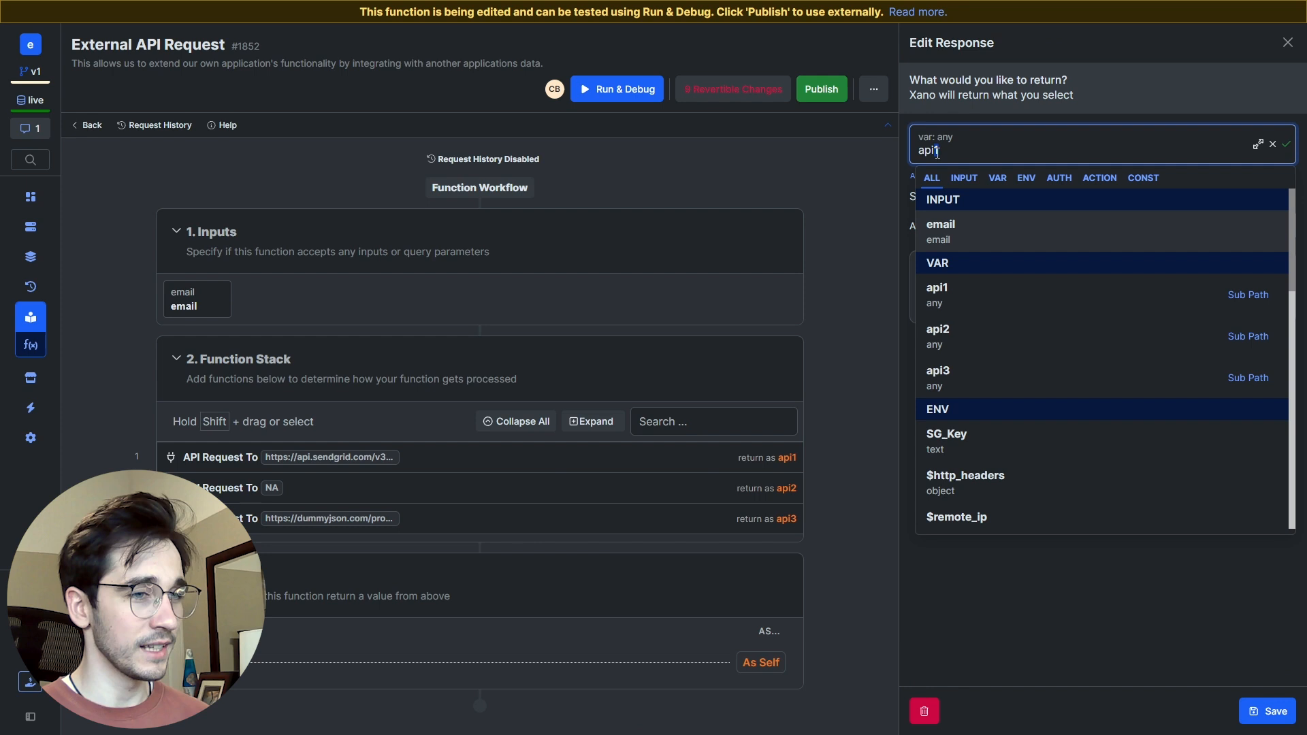
Step: Set the function response to api3 and bring up Run & Debug
{"action": "left_click", "coordinate": [1255, 42]}
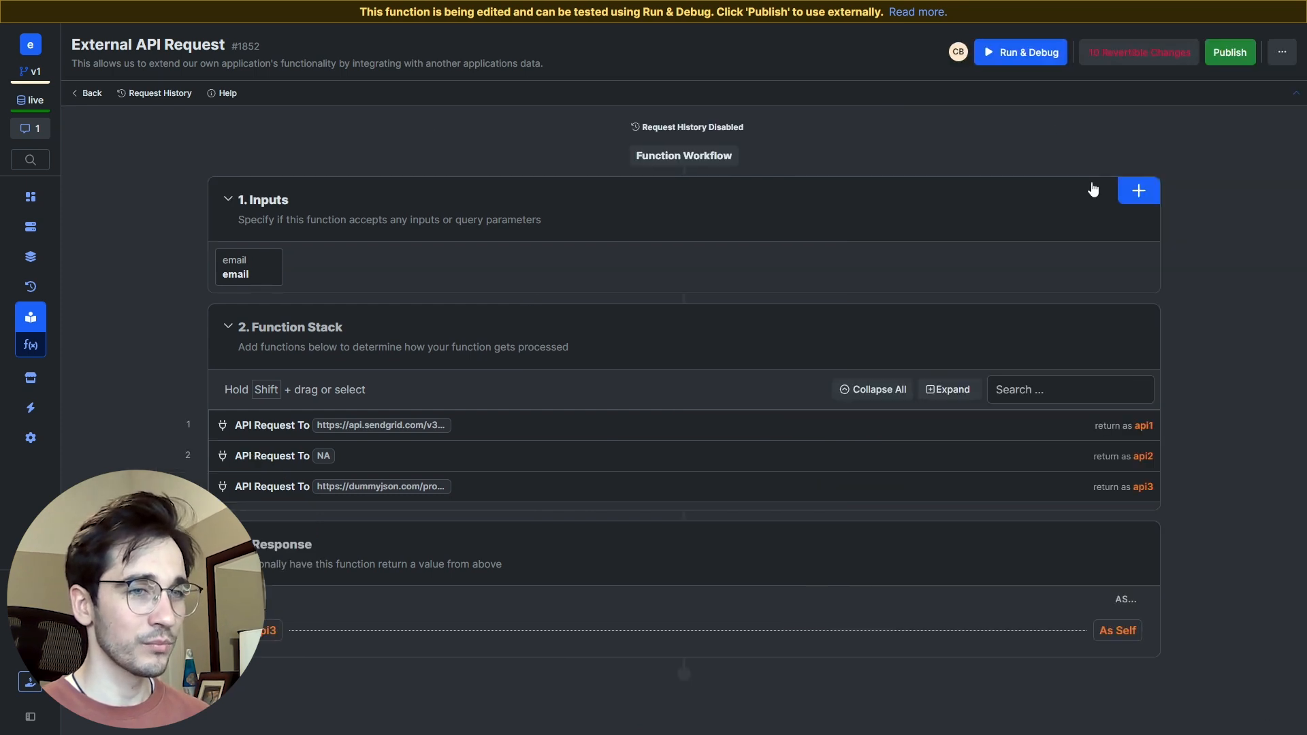
{"action": "left_click", "coordinate": [1019, 51]}
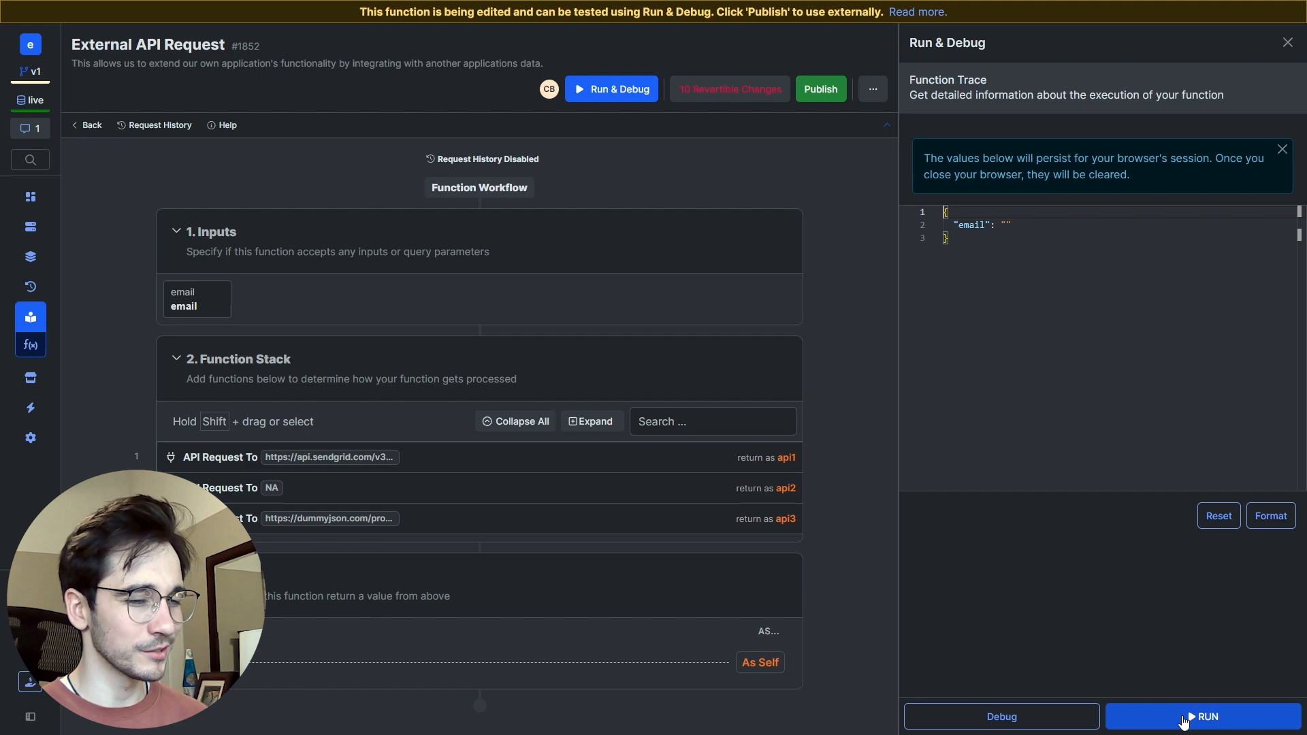
Step: Run the function and collapse request and response headers to view the HTTP 200 product list
{"action": "left_click", "coordinate": [1202, 716]}
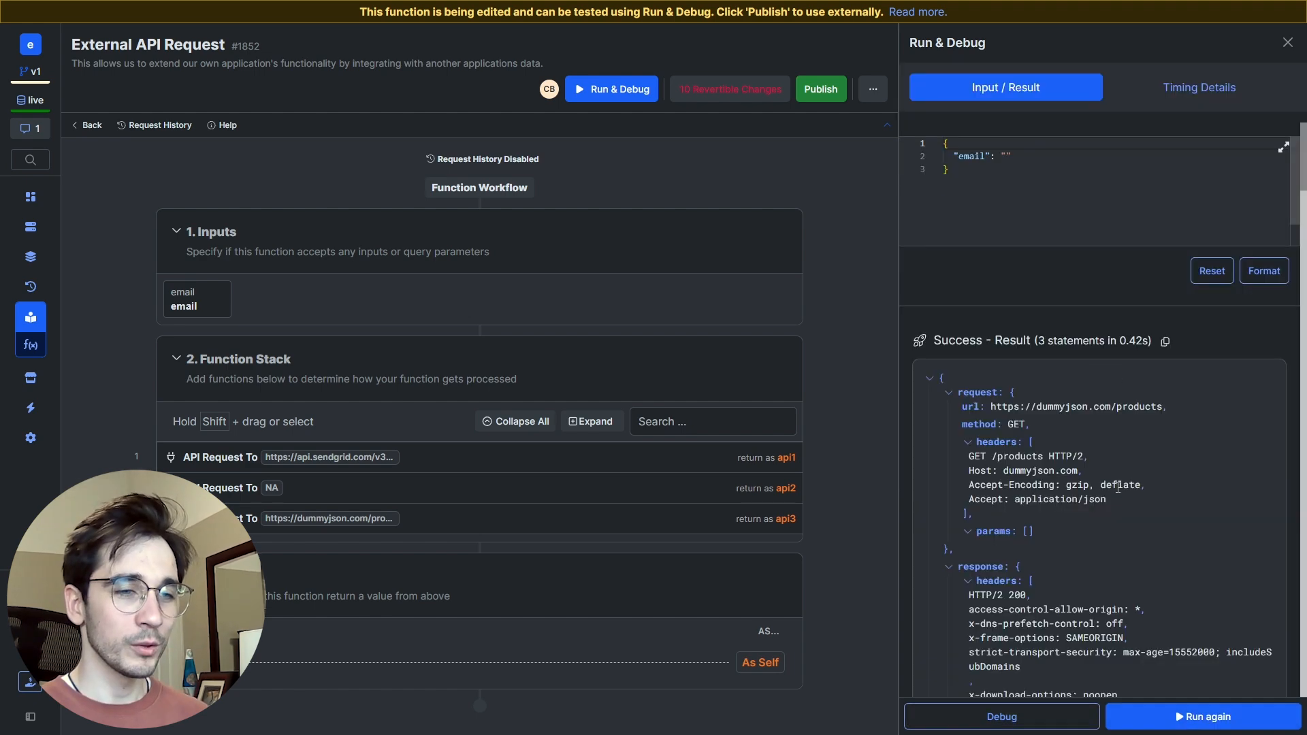
{"action": "scroll", "scroll_direction": "down", "scroll_amount": 3}
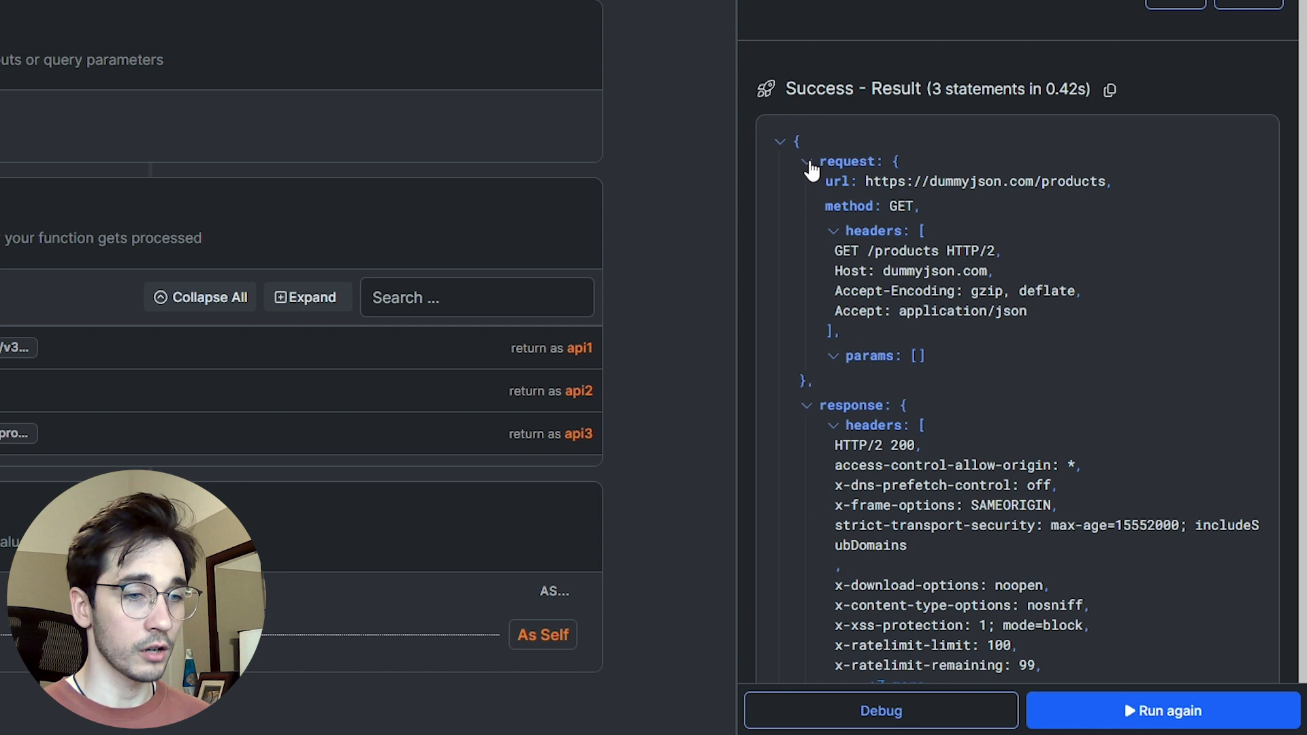
{"action": "left_click", "coordinate": [810, 161]}
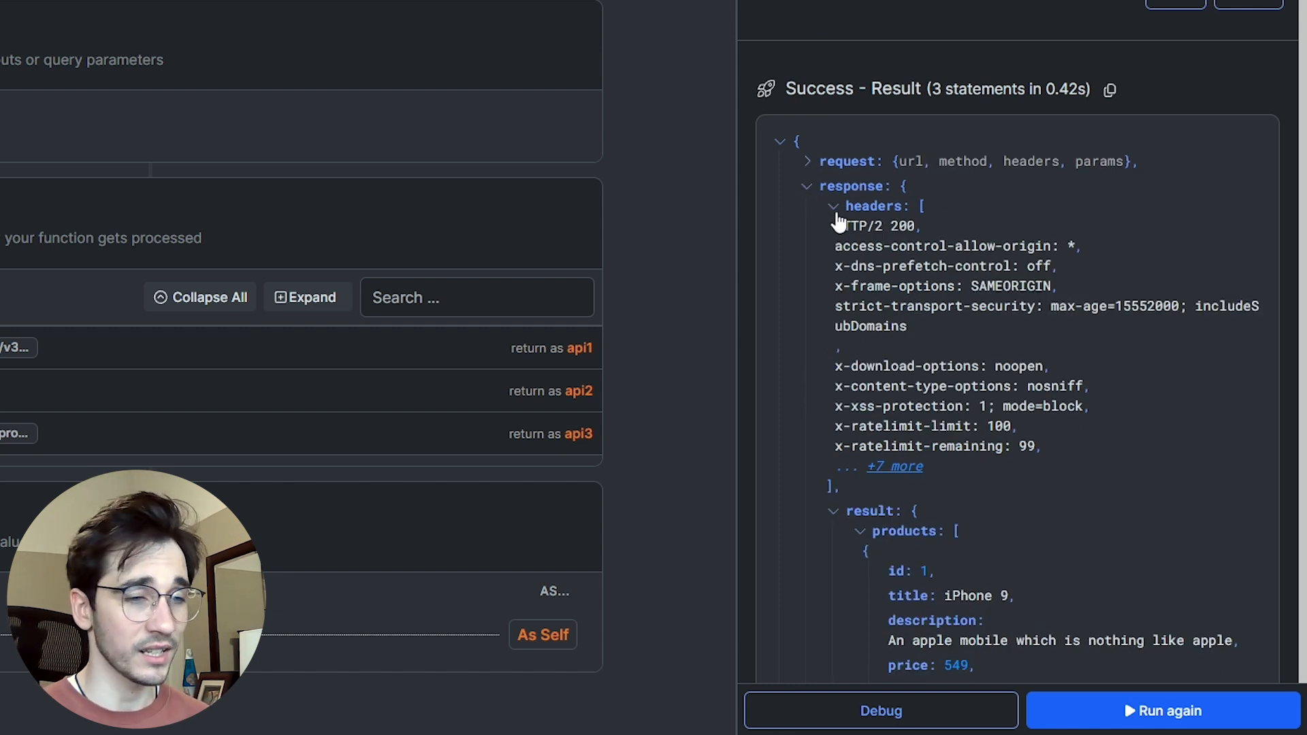
{"action": "left_click", "coordinate": [830, 206]}
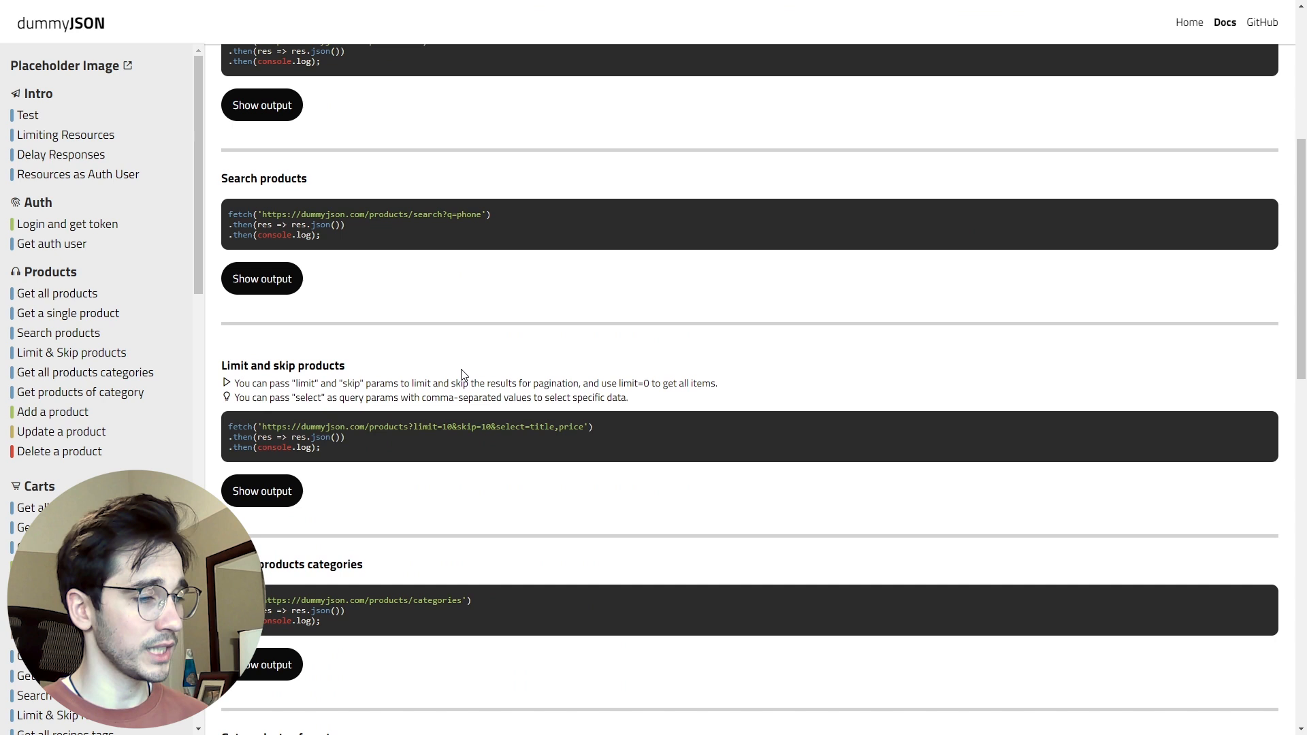
Step: Find 'Limit and skip products' in the dummyJSON docs and select the word limit
{"action": "scroll", "scroll_direction": "down", "scroll_amount": 3}
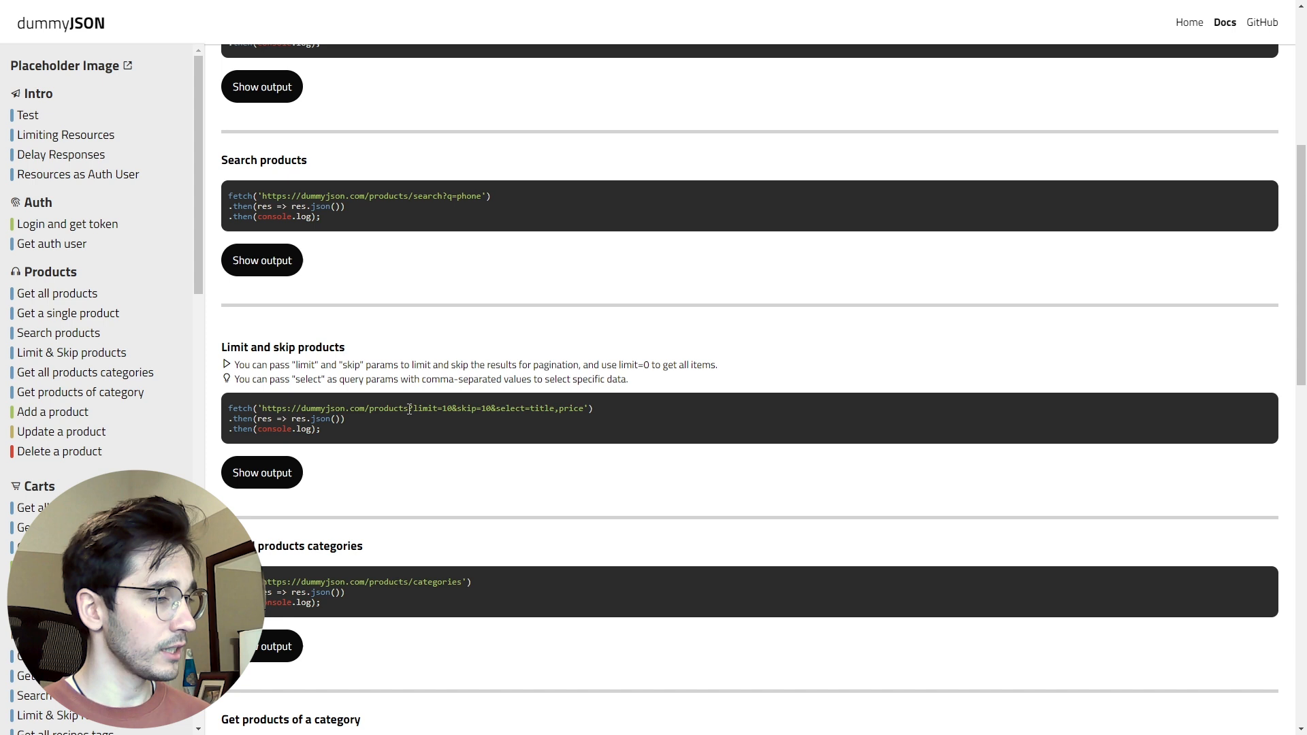
{"action": "mouse_move", "coordinate": [424, 345]}
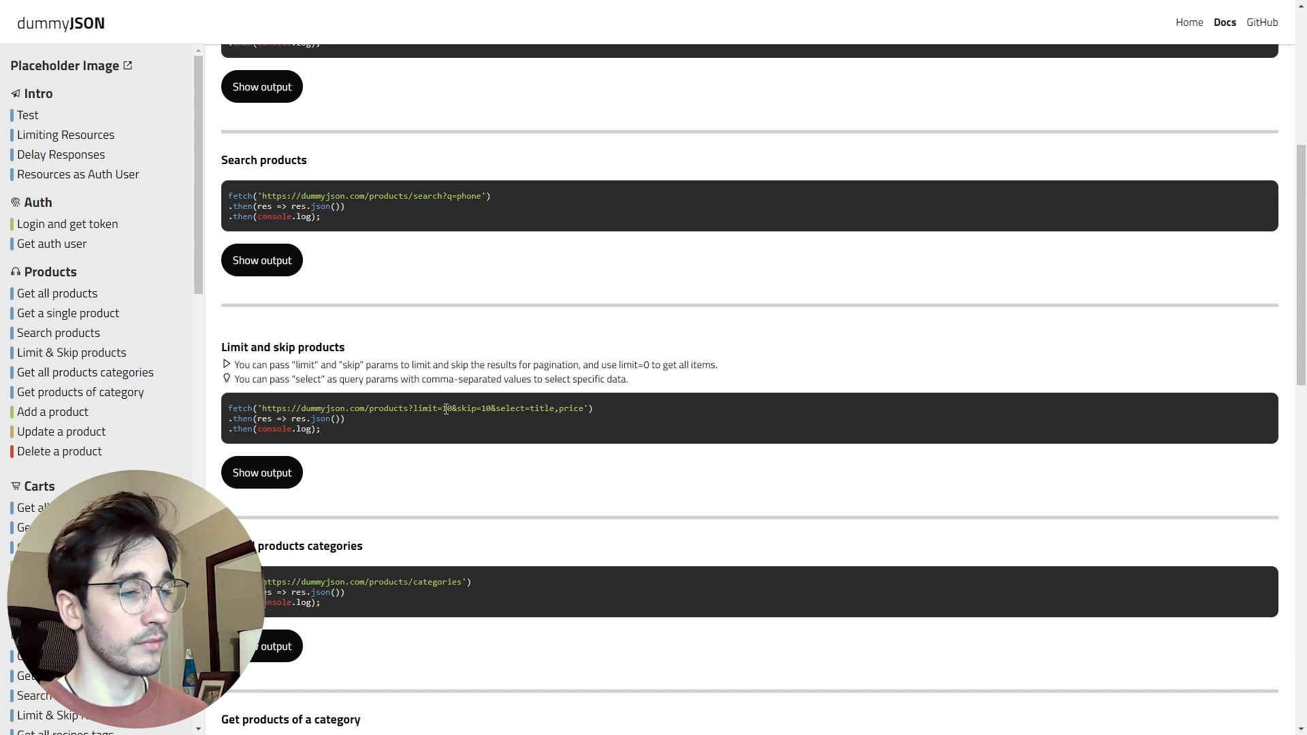
{"action": "double_click", "coordinate": [430, 409]}
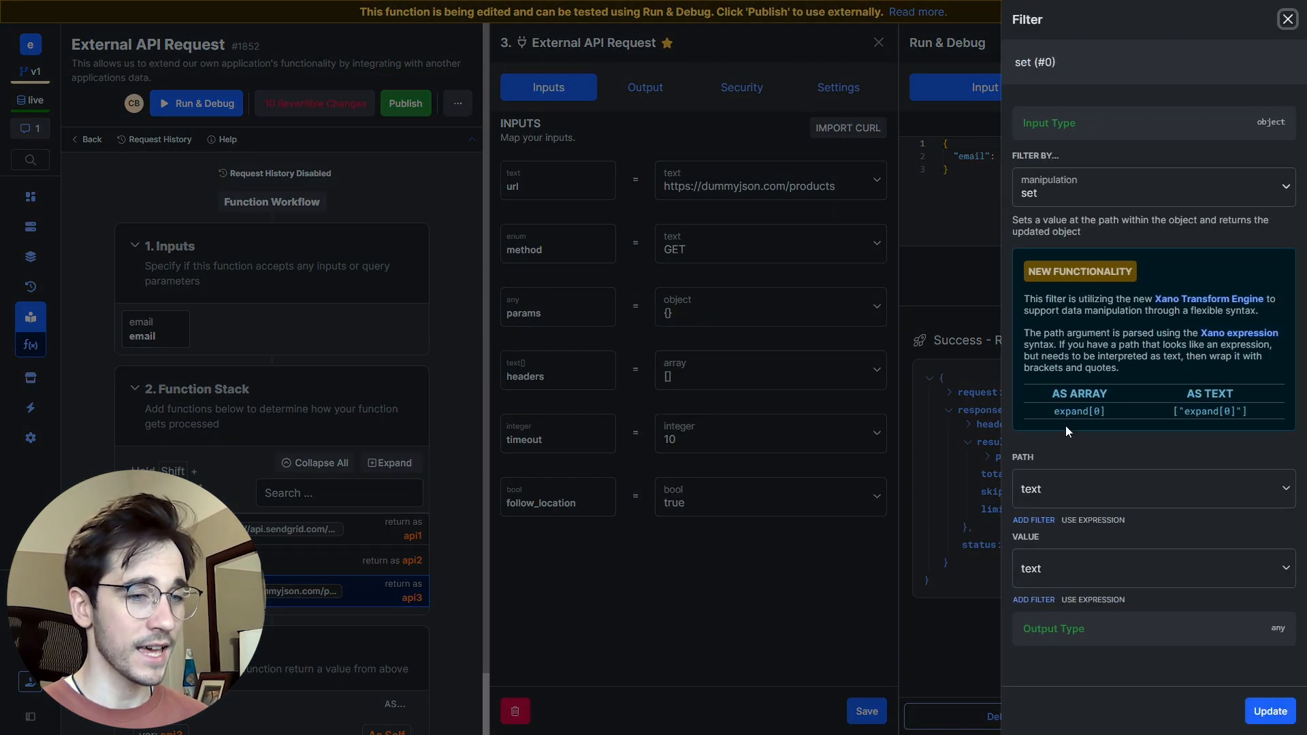
Step: Set api3's params path to limit with value 50 and rerun for 50 products
{"action": "type", "text": "limit"}
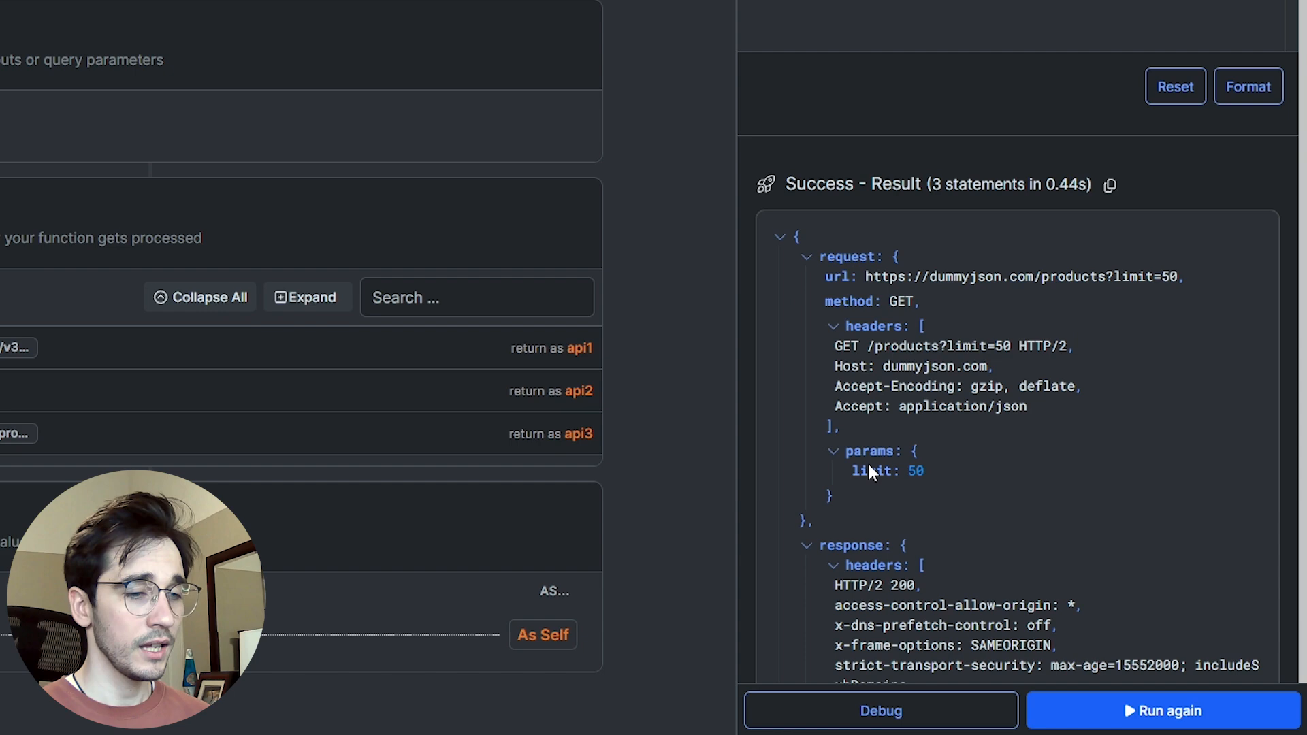
{"action": "scroll", "scroll_direction": "down", "scroll_amount": 3}
{"action": "type", "text": "n"}
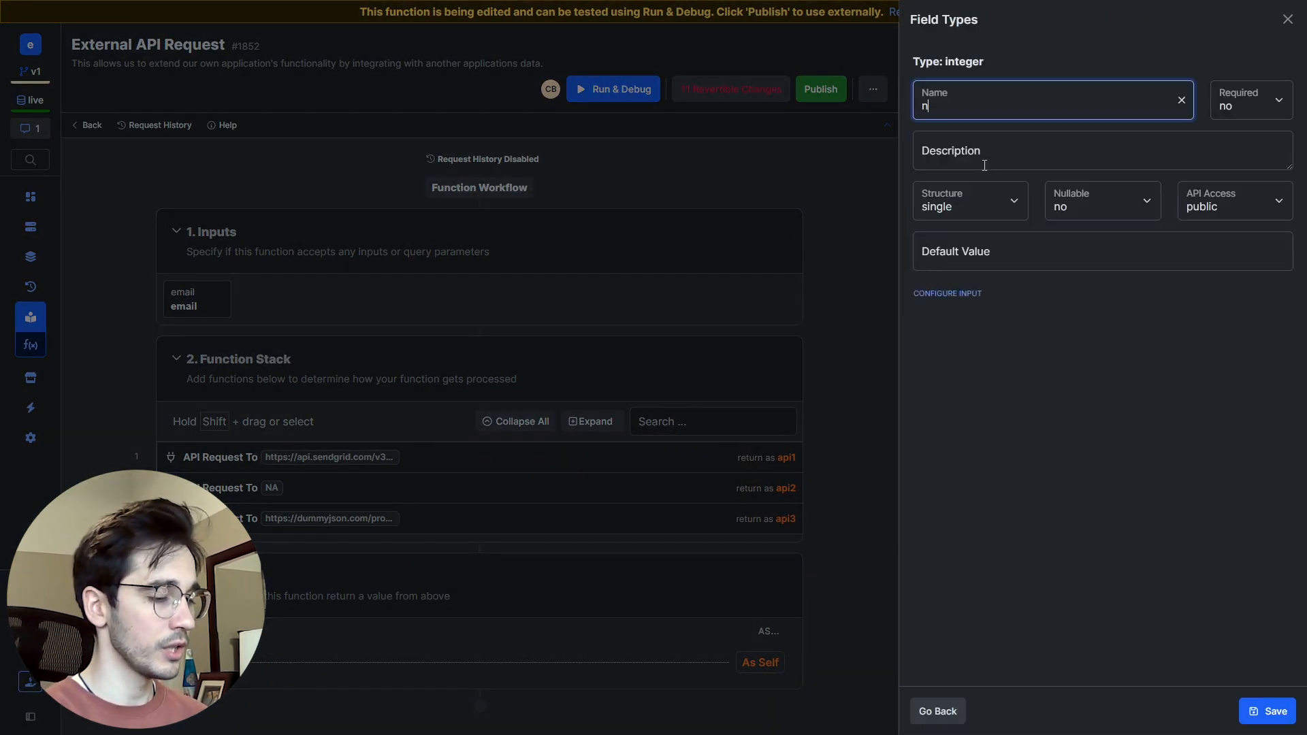
Step: Add integer input 'limit', bind api3's limit param to it, and run with limit 100
{"action": "type", "text": "lim"}
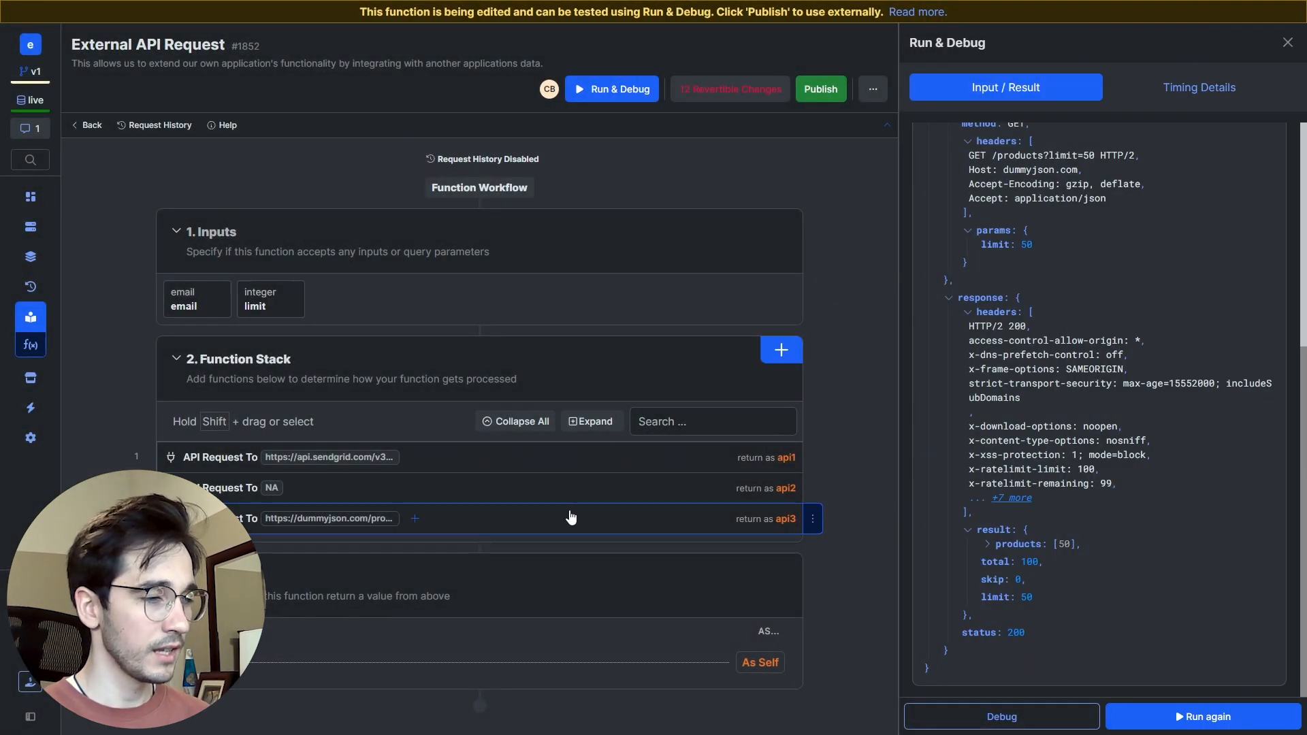
{"action": "left_click", "coordinate": [571, 518]}
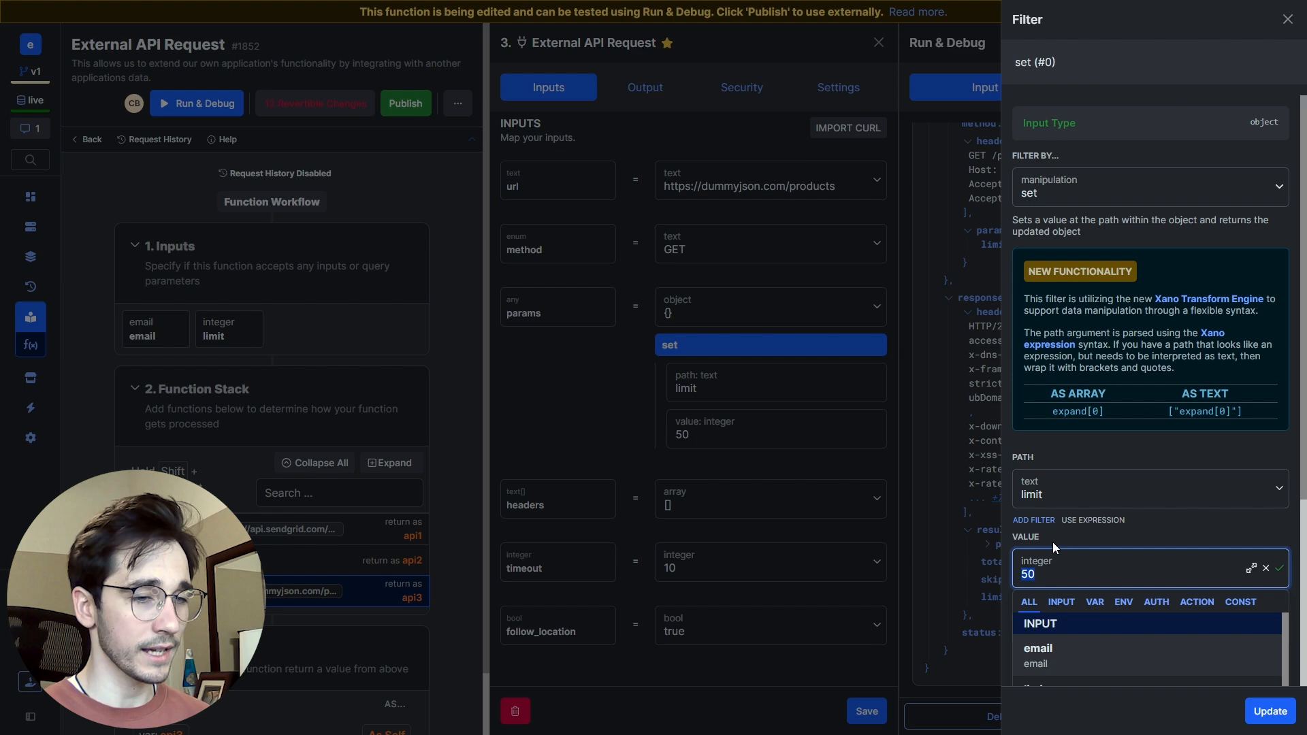
{"action": "left_click", "coordinate": [1037, 648]}
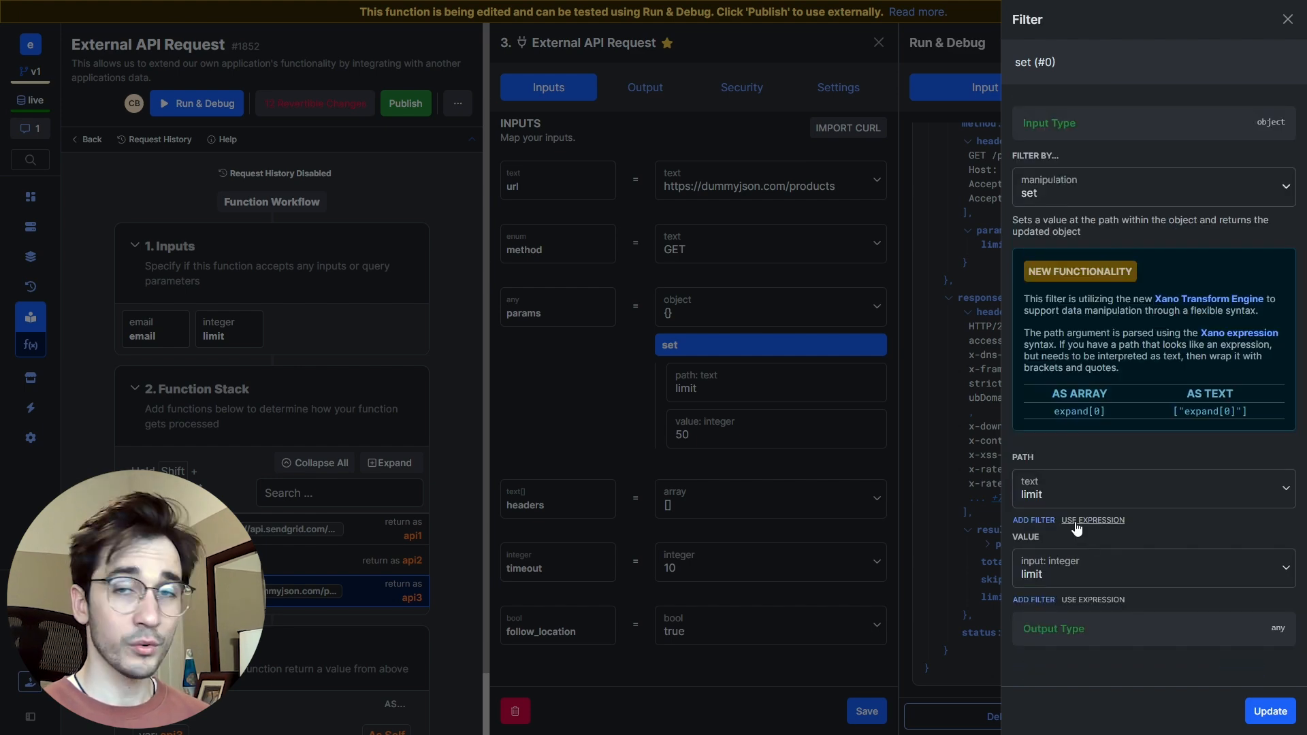
{"action": "left_click", "coordinate": [1270, 712]}
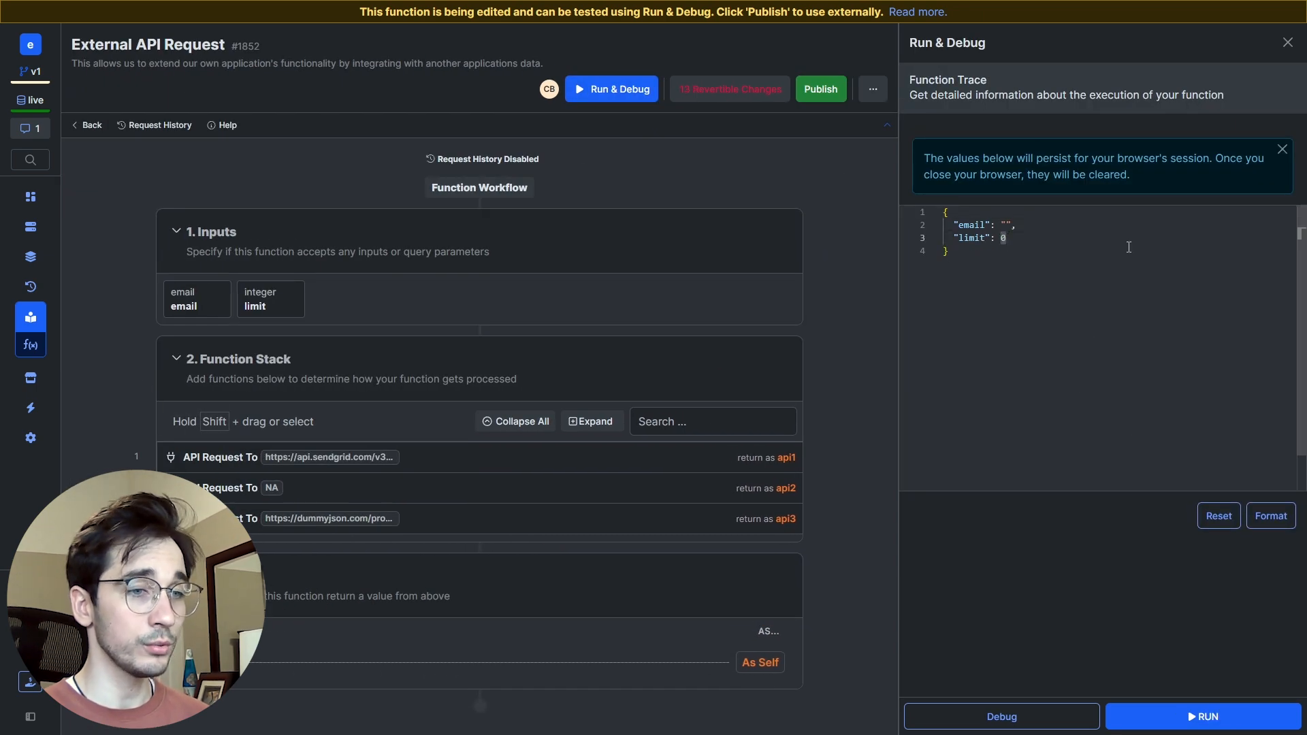
{"action": "type", "text": "100"}
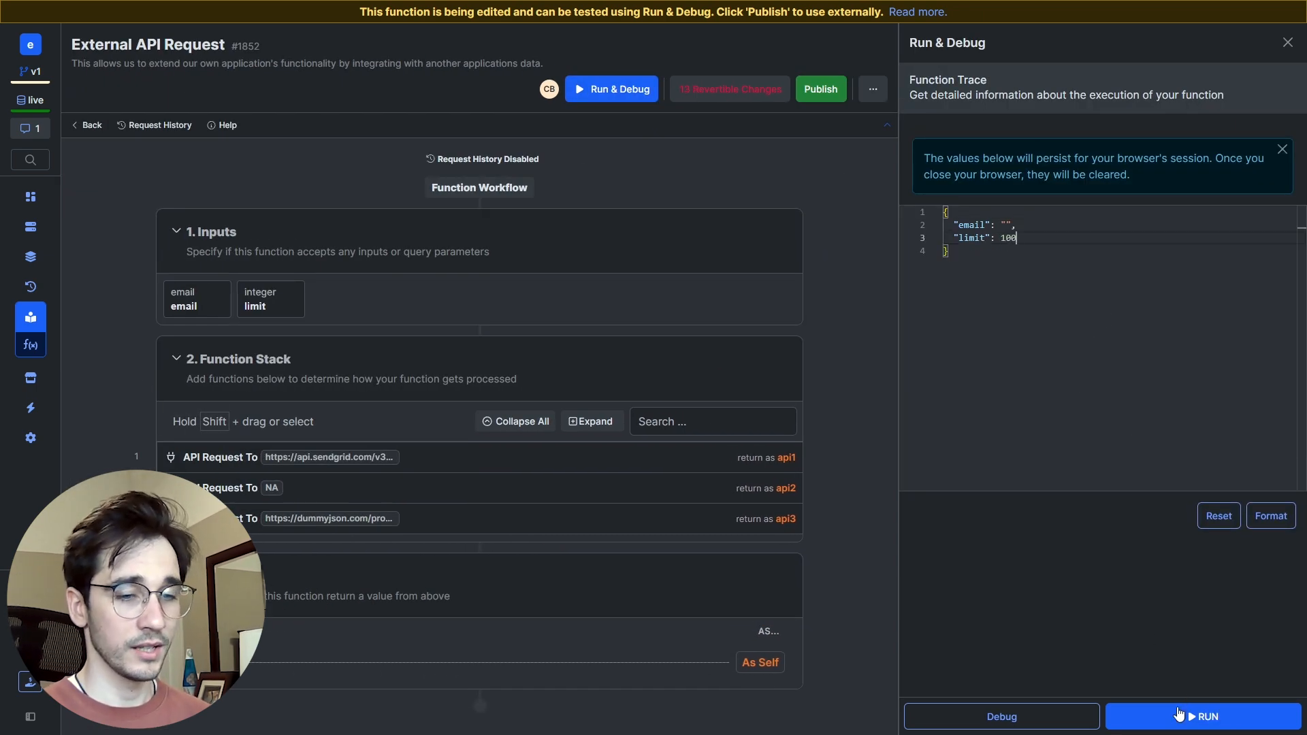
{"action": "left_click", "coordinate": [1203, 716]}
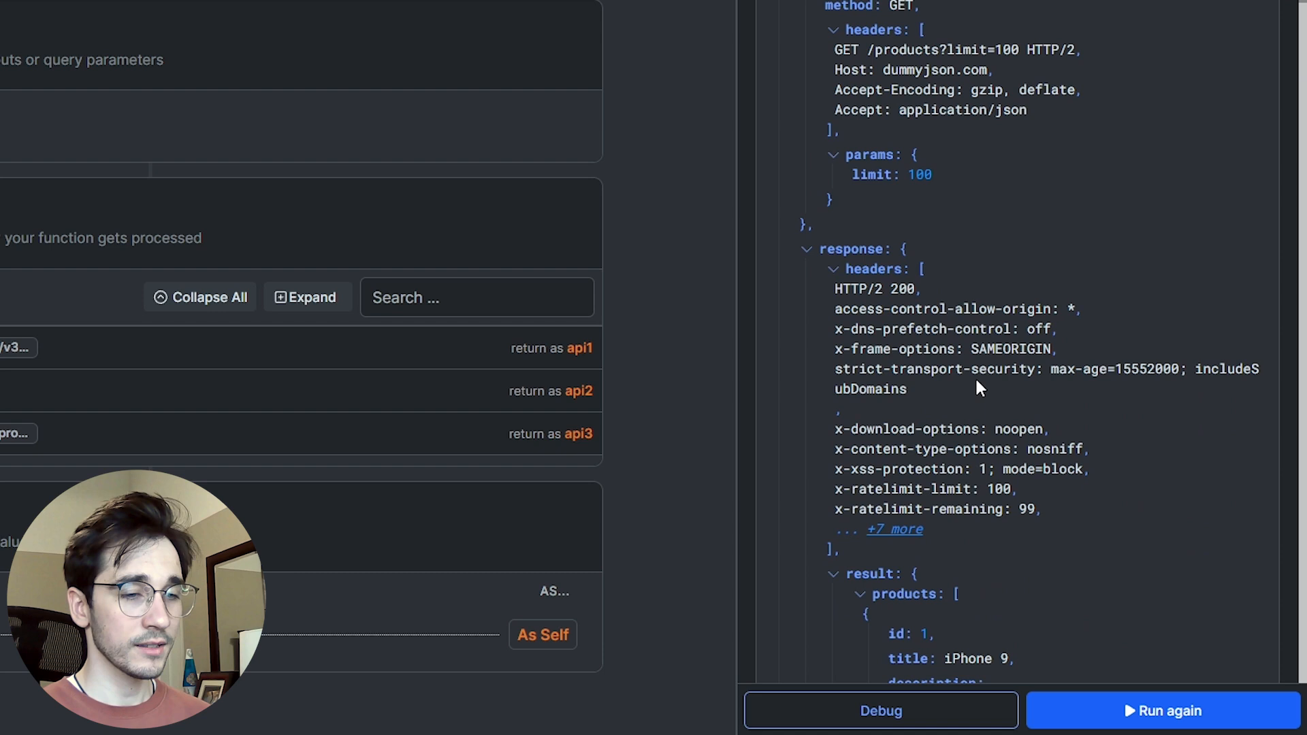